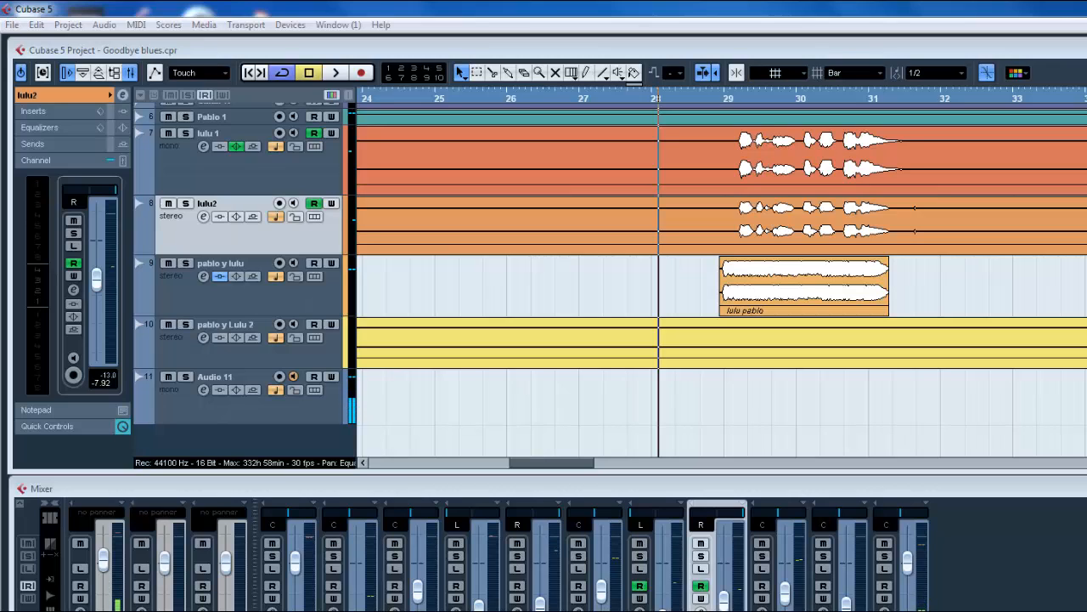
mouse_move(818, 465)
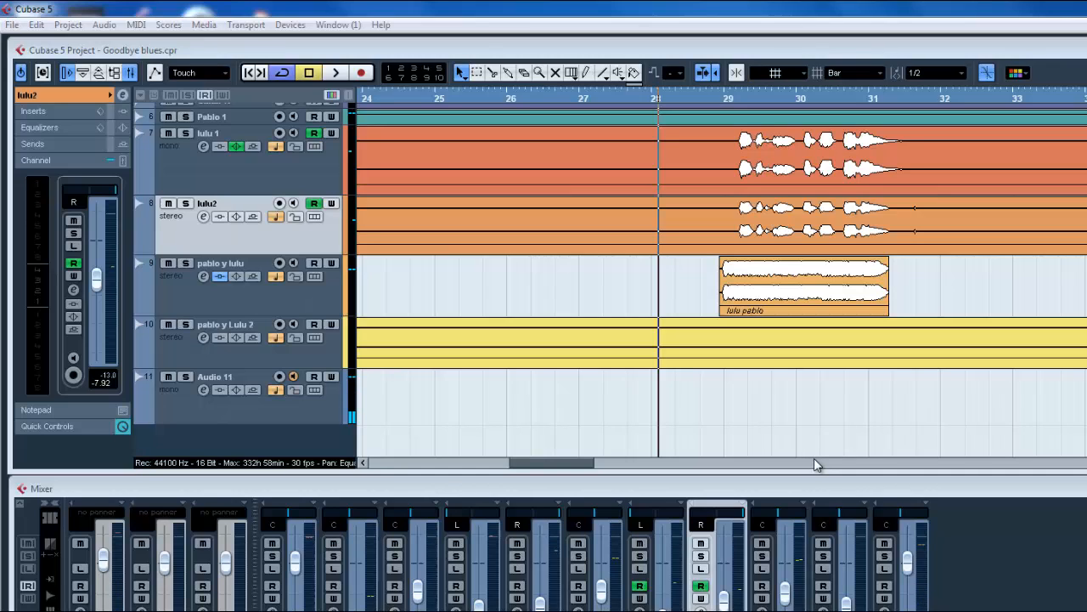
mouse_move(794, 411)
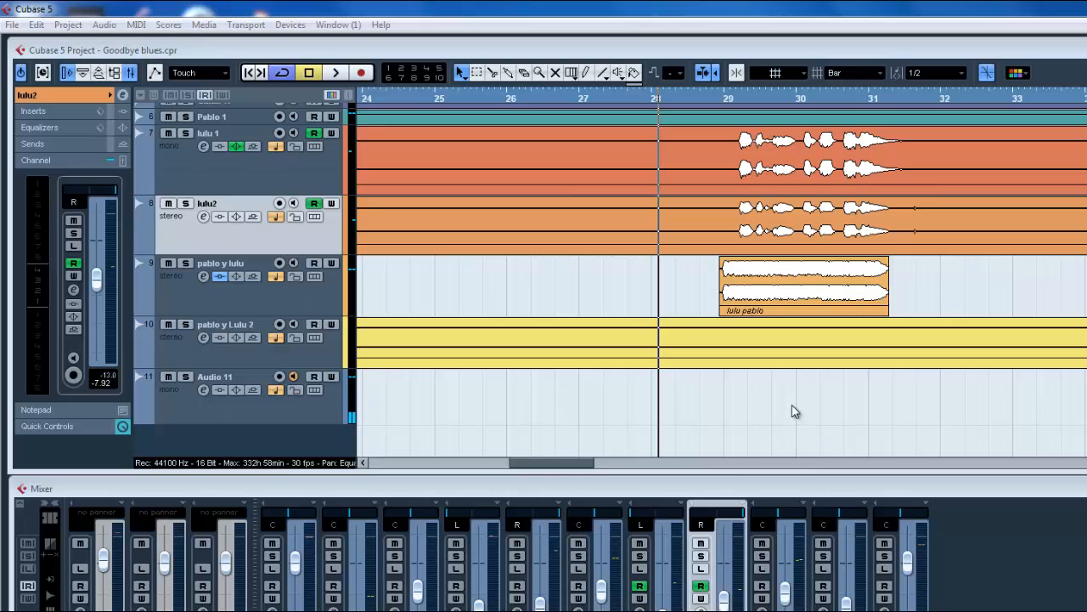
mouse_move(705, 157)
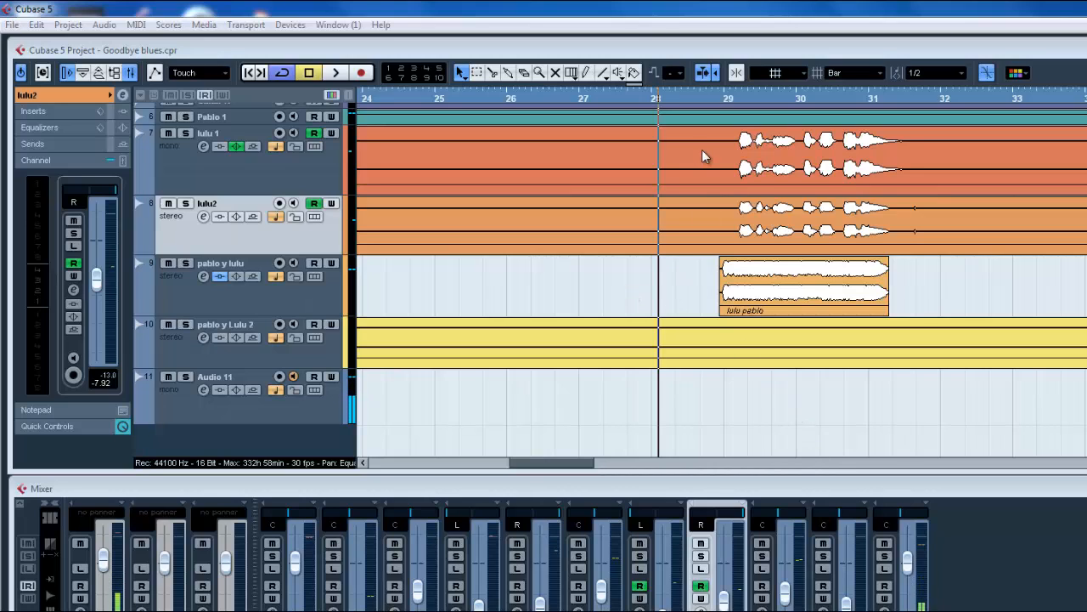
mouse_move(688, 176)
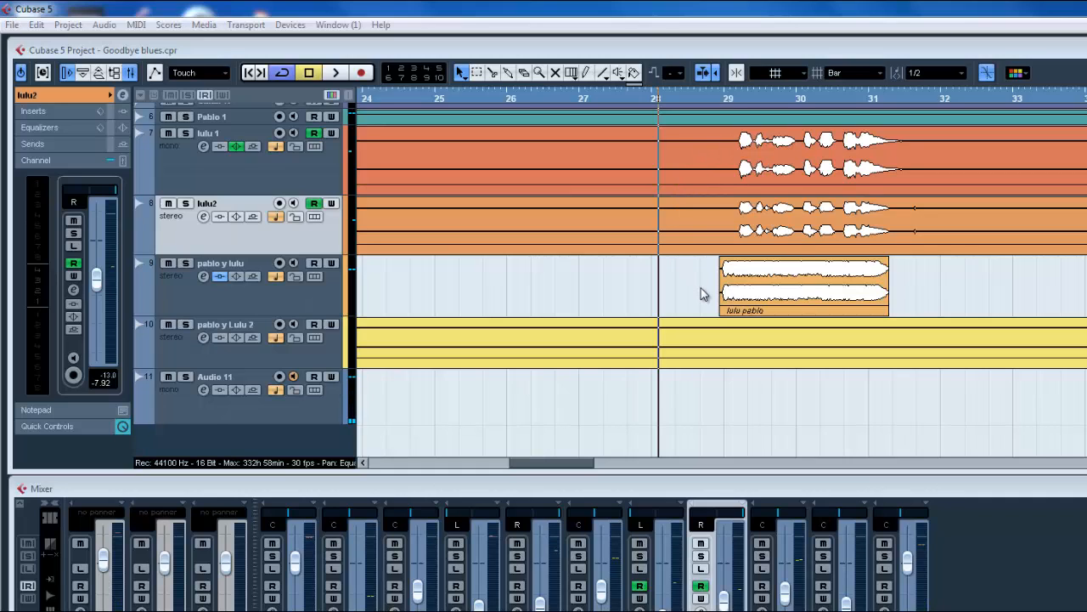
mouse_move(722, 306)
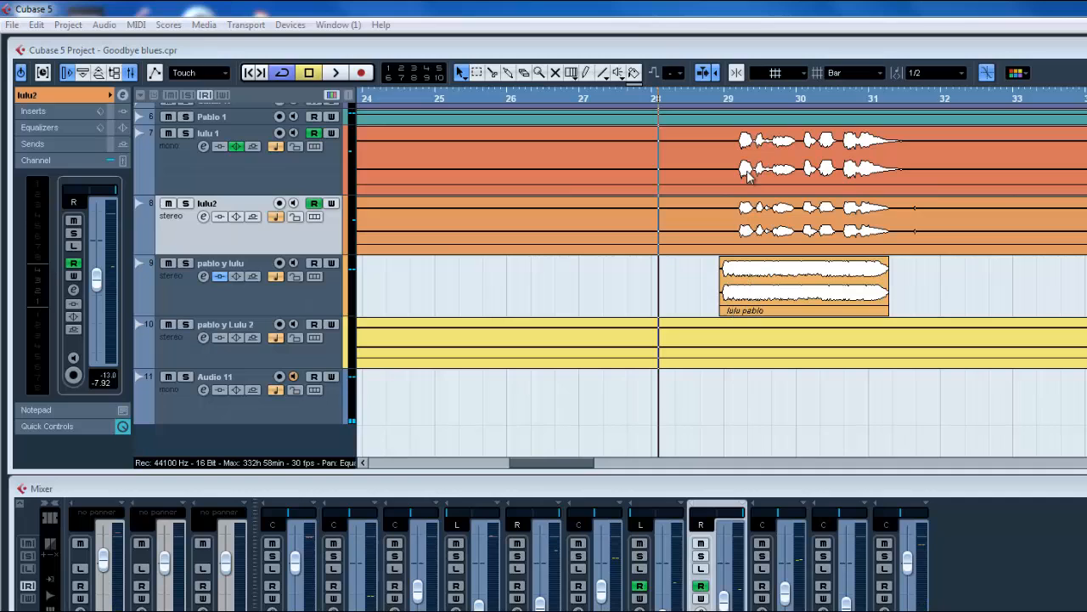
mouse_move(798, 270)
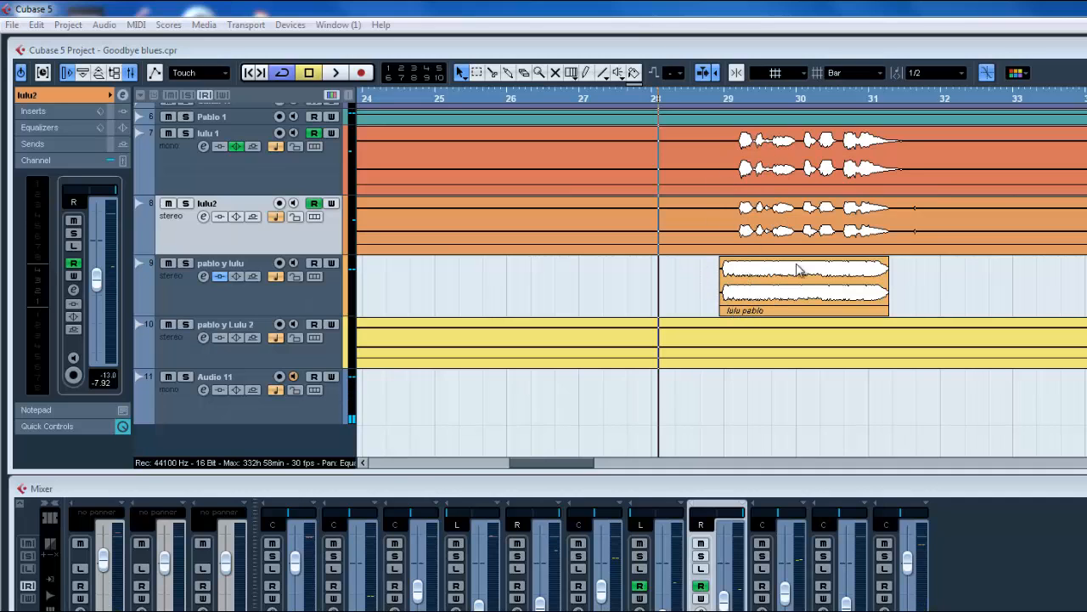
mouse_move(754, 313)
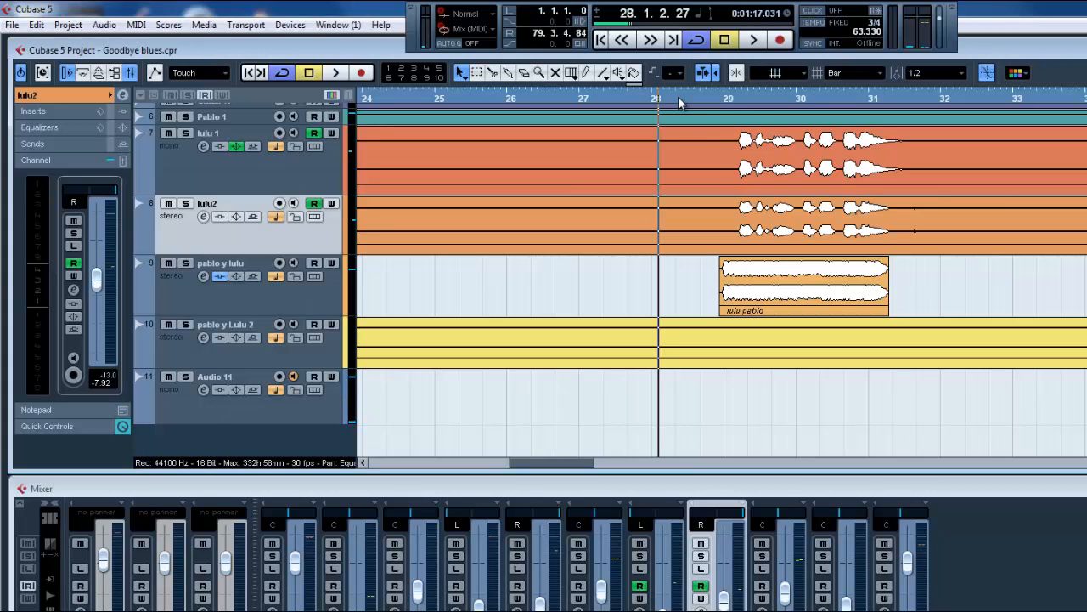
left_click(753, 40)
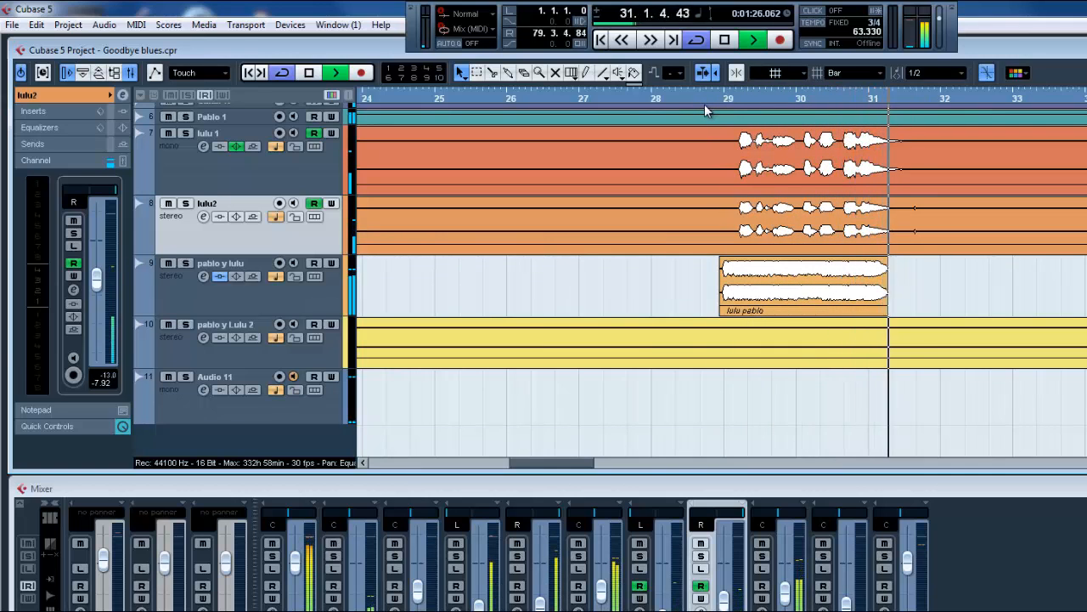
left_click(725, 40)
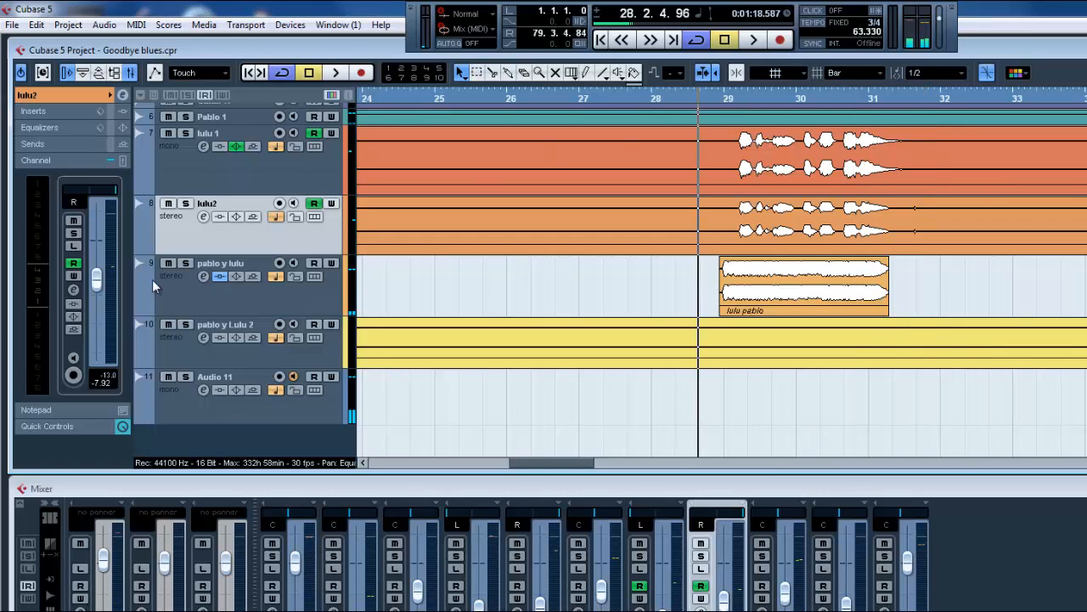
mouse_move(172, 144)
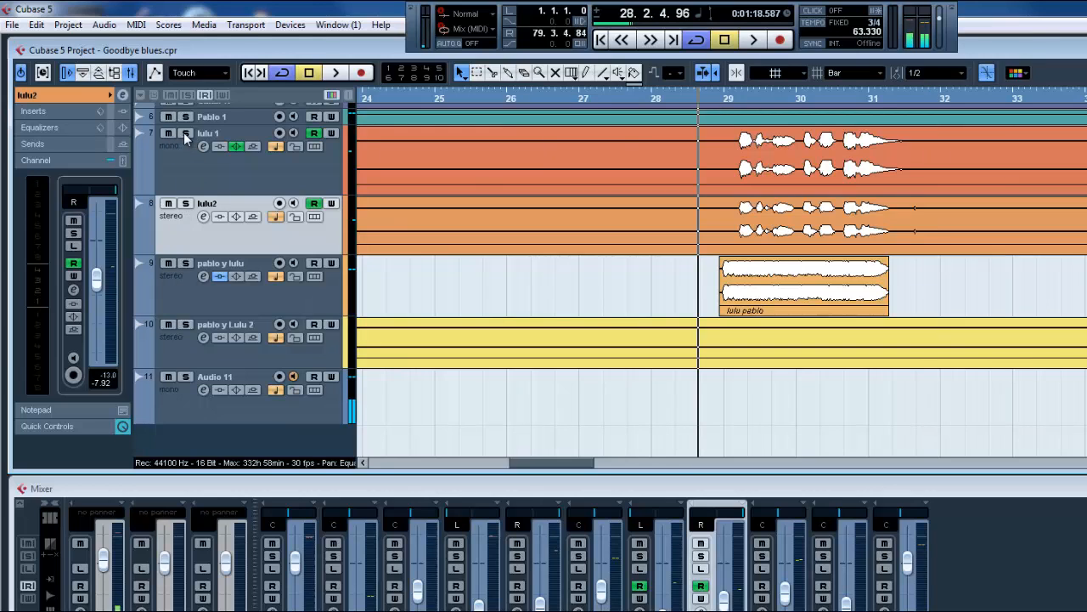
- Solo lulu 1, lulu2, pablo y lulu and Audio 11, then start playback
left_click(185, 132)
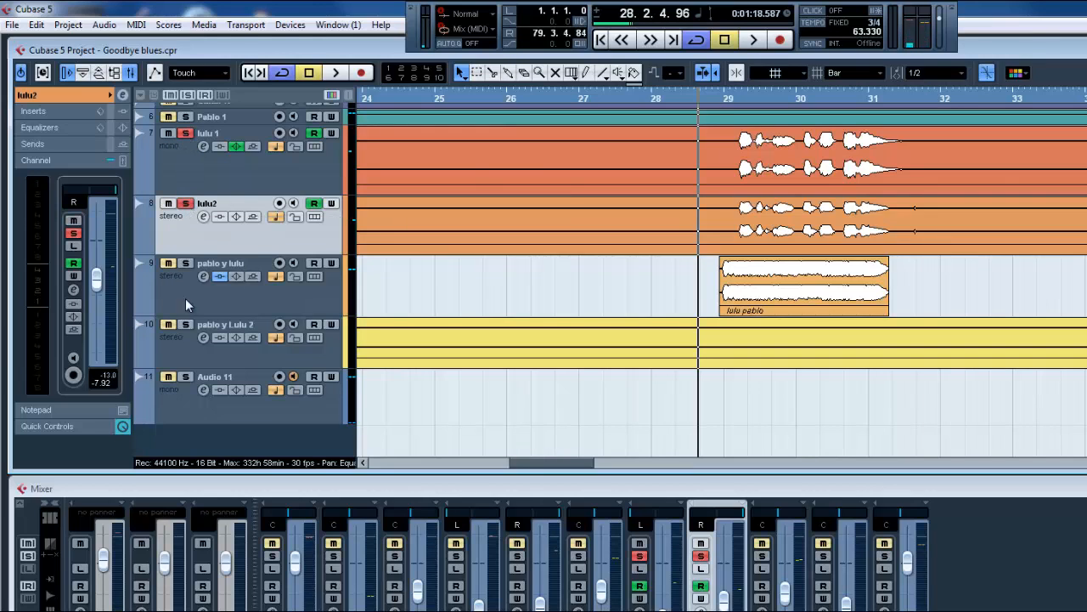
left_click(185, 262)
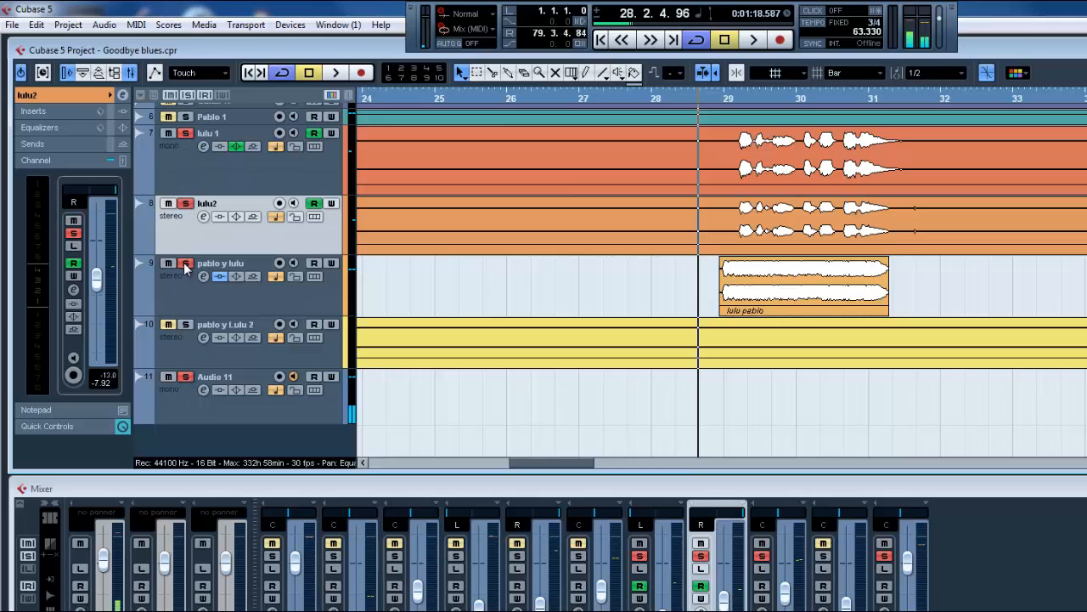
left_click(185, 263)
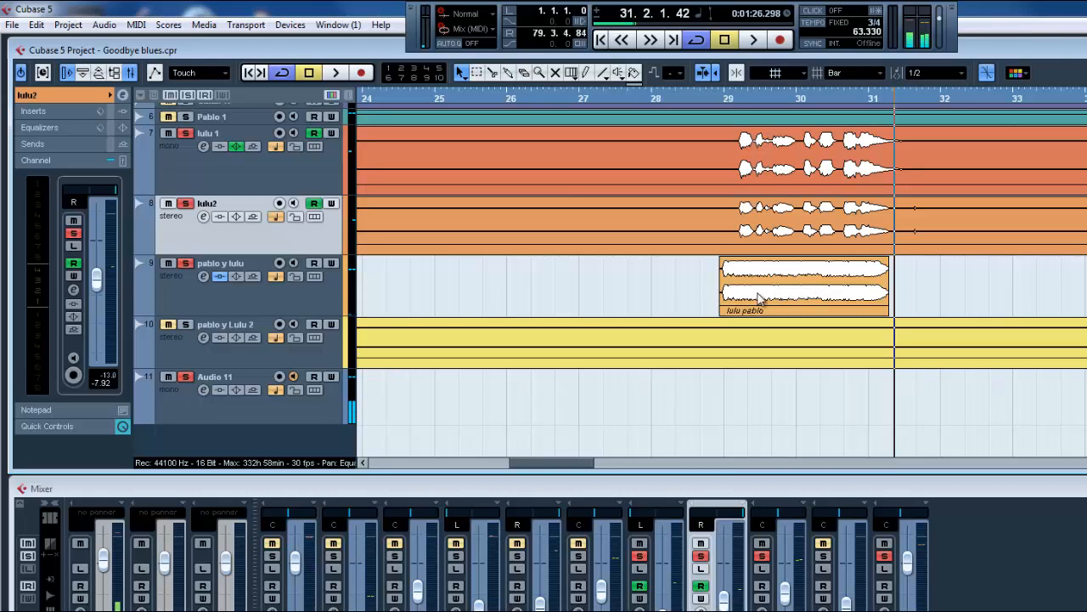
mouse_move(733, 180)
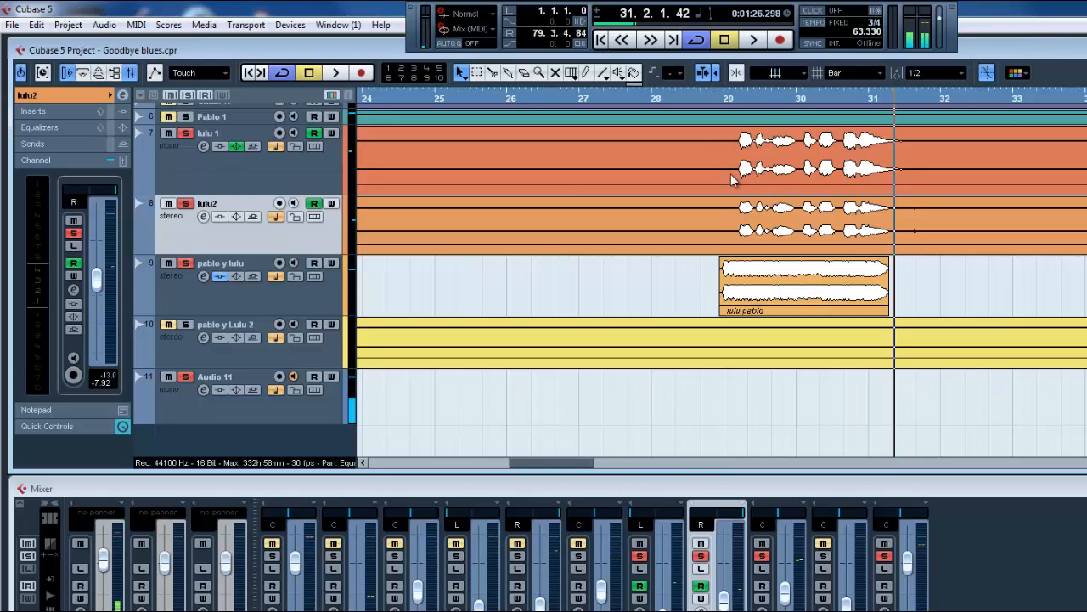
mouse_move(685, 225)
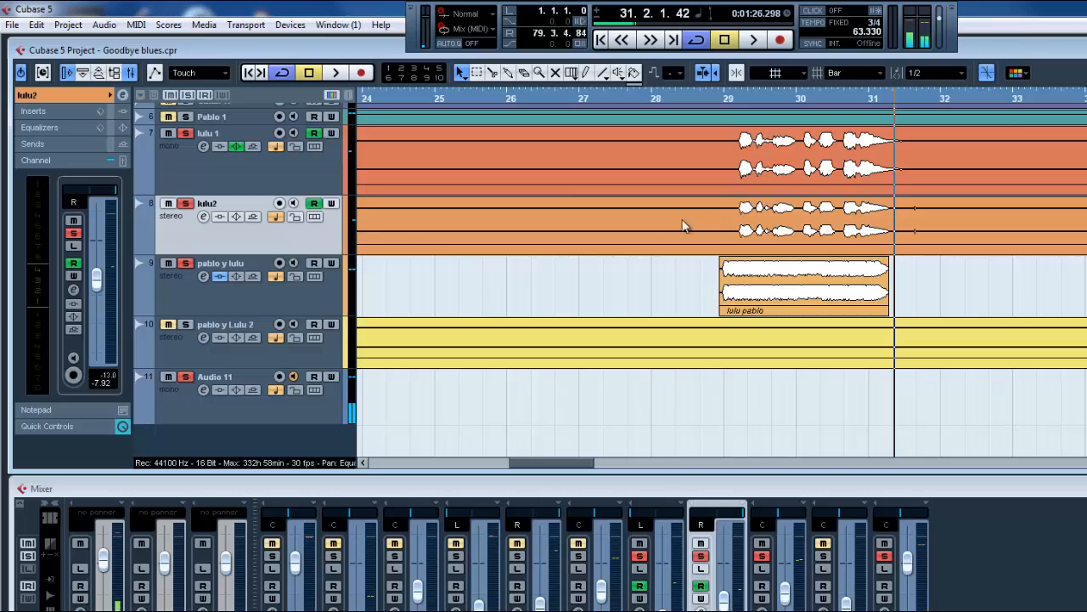
mouse_move(234, 217)
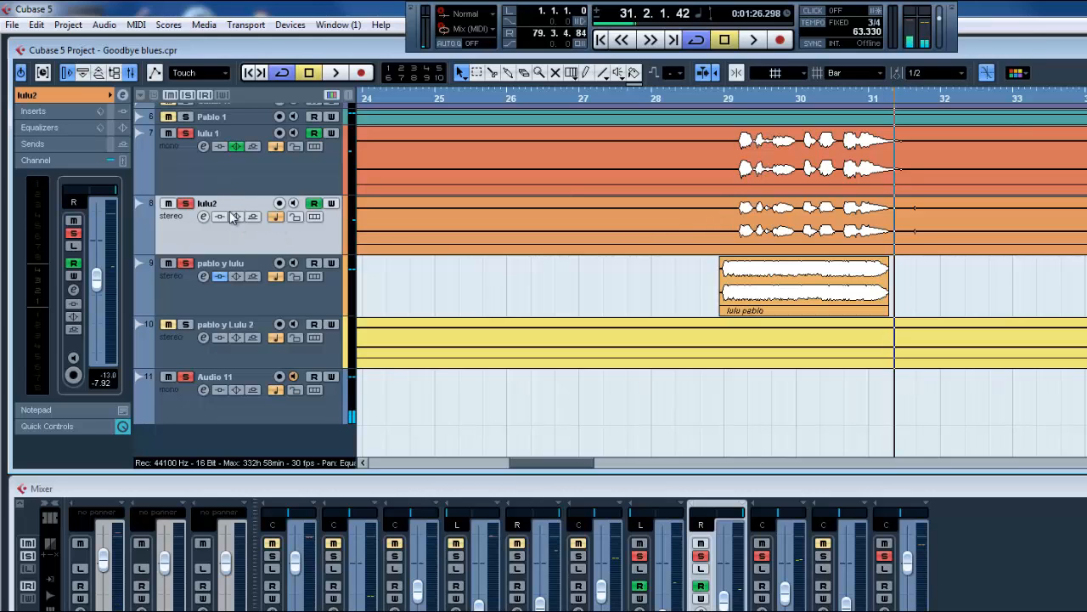
- Select lulu 1 and choose Show Automation to open its Volume lane
left_click(208, 133)
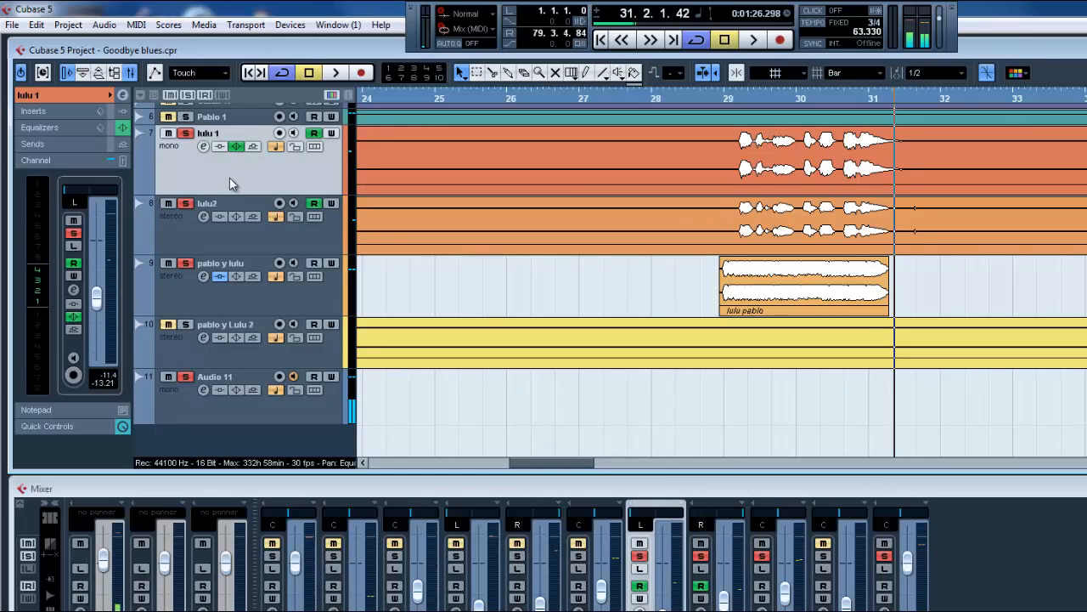
mouse_move(210, 171)
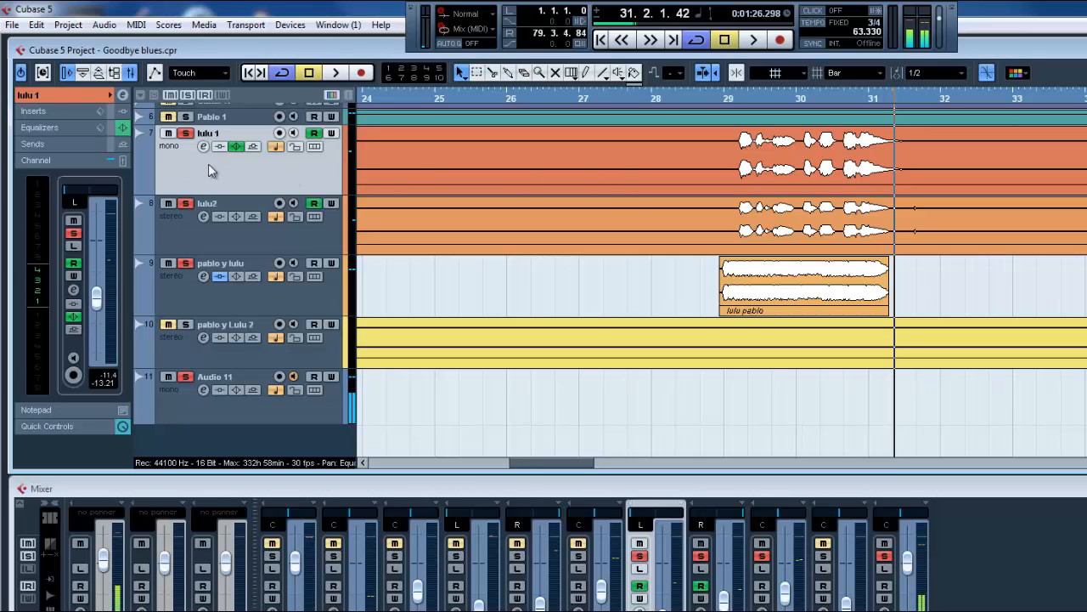
right_click(212, 166)
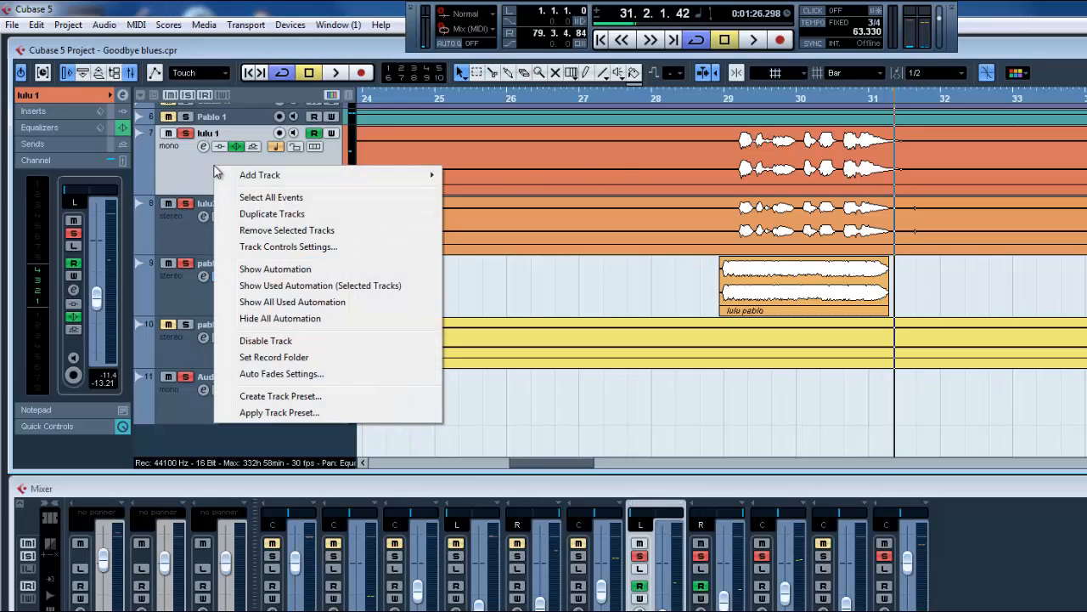
mouse_move(275, 269)
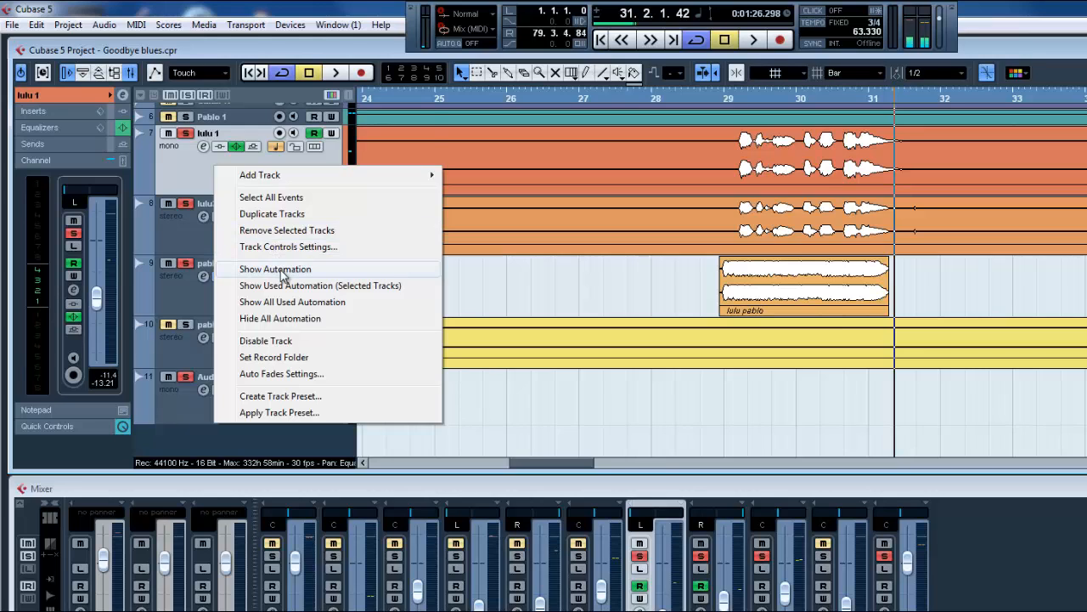
left_click(275, 268)
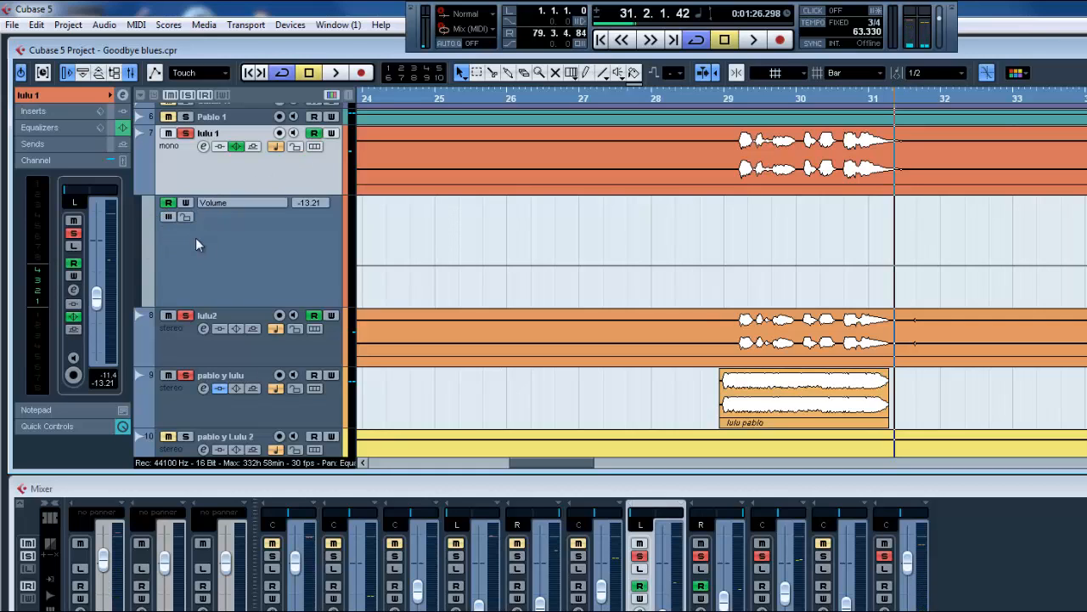
mouse_move(688, 259)
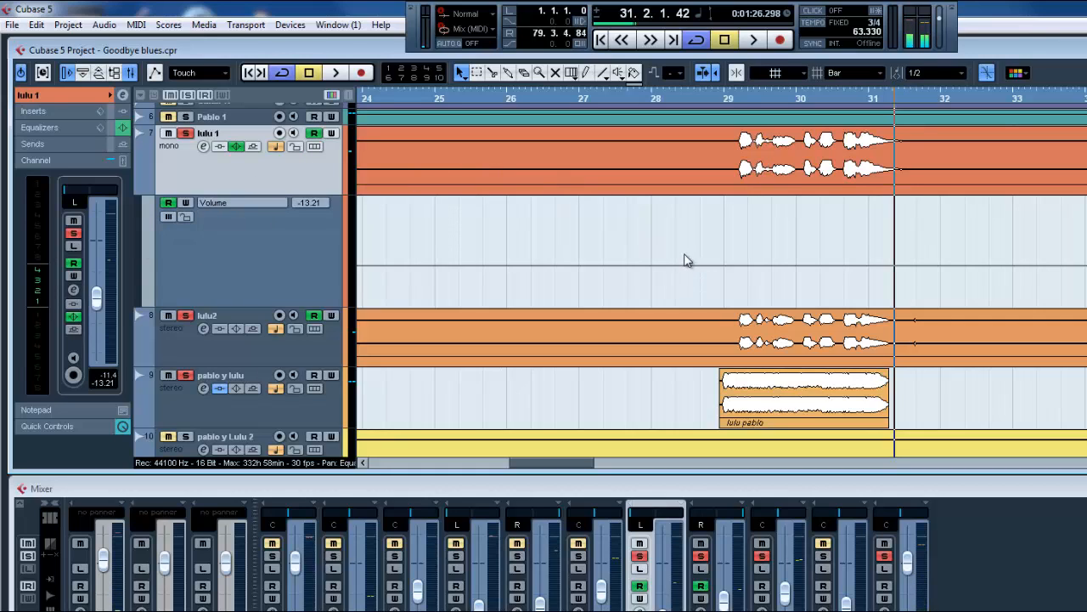
mouse_move(667, 270)
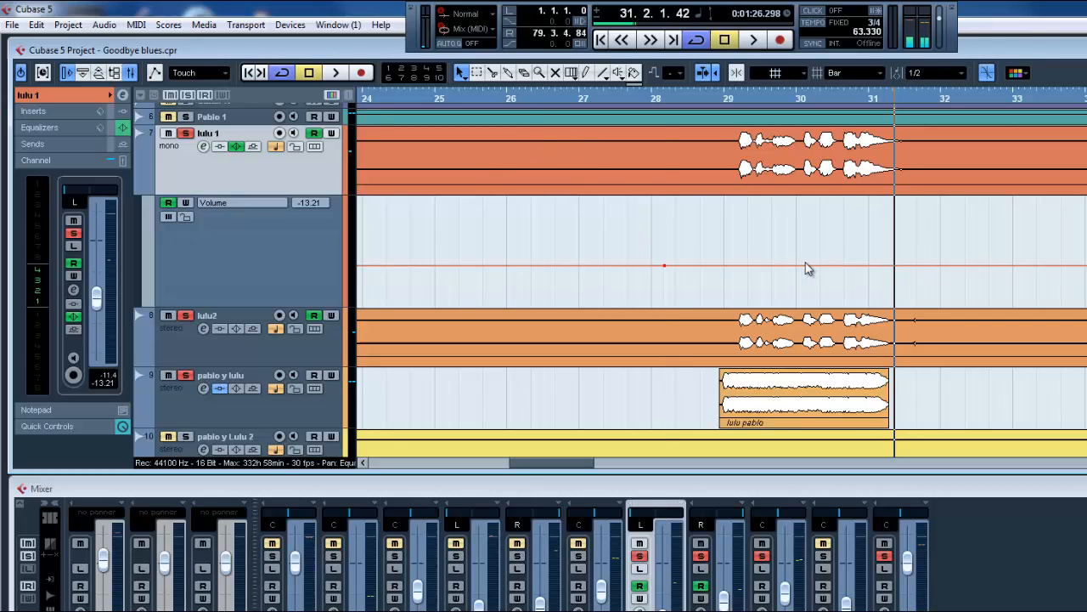
mouse_move(807, 272)
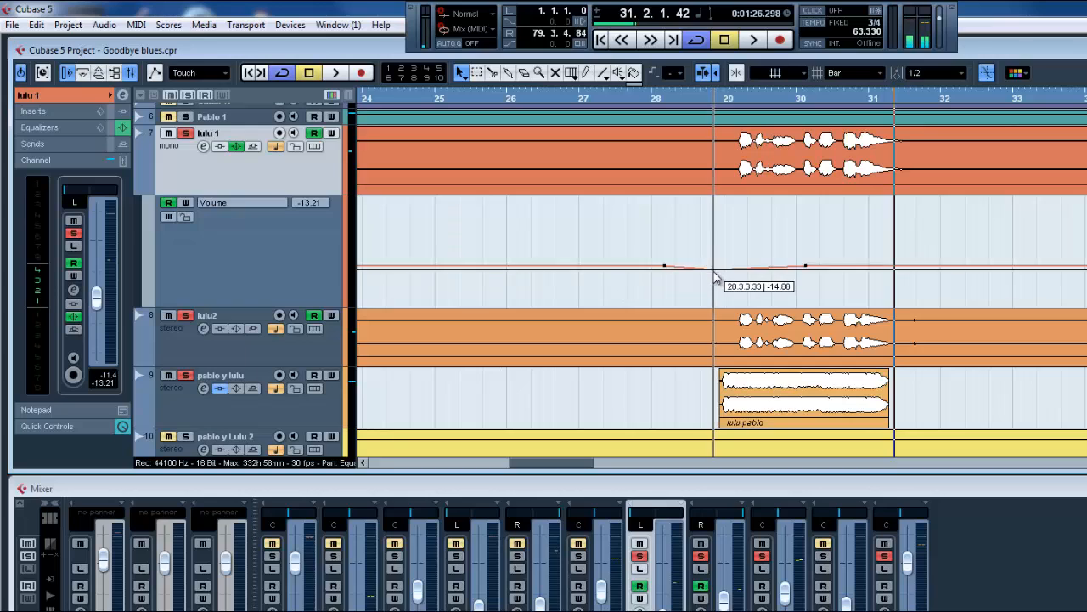
- Drag lulu 1's middle volume point down into a dip near bar 29, then play and stop
left_click_drag(718, 266, 718, 297)
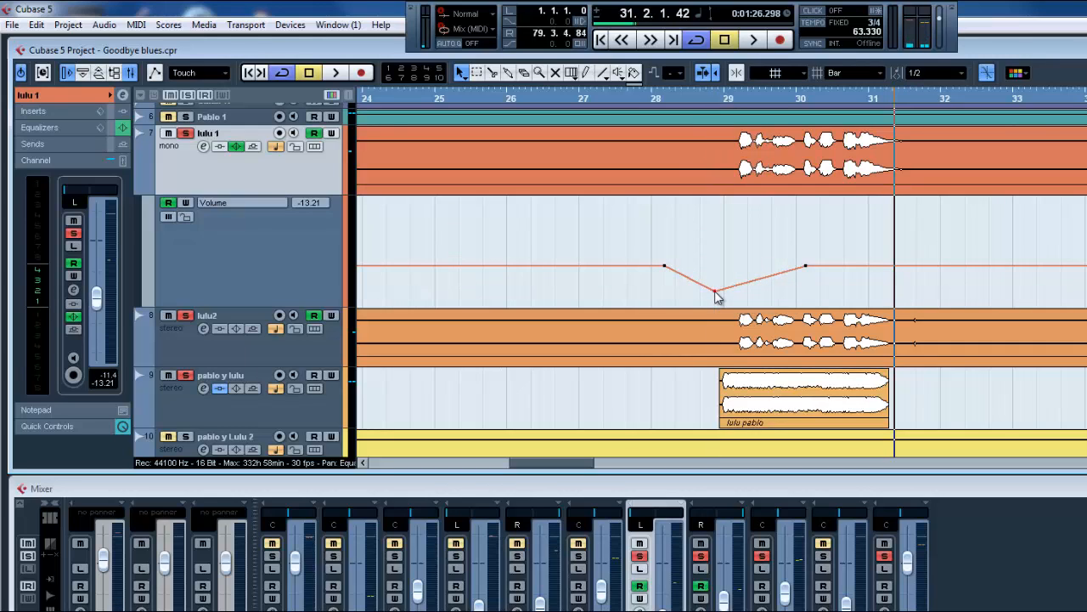
mouse_move(370, 298)
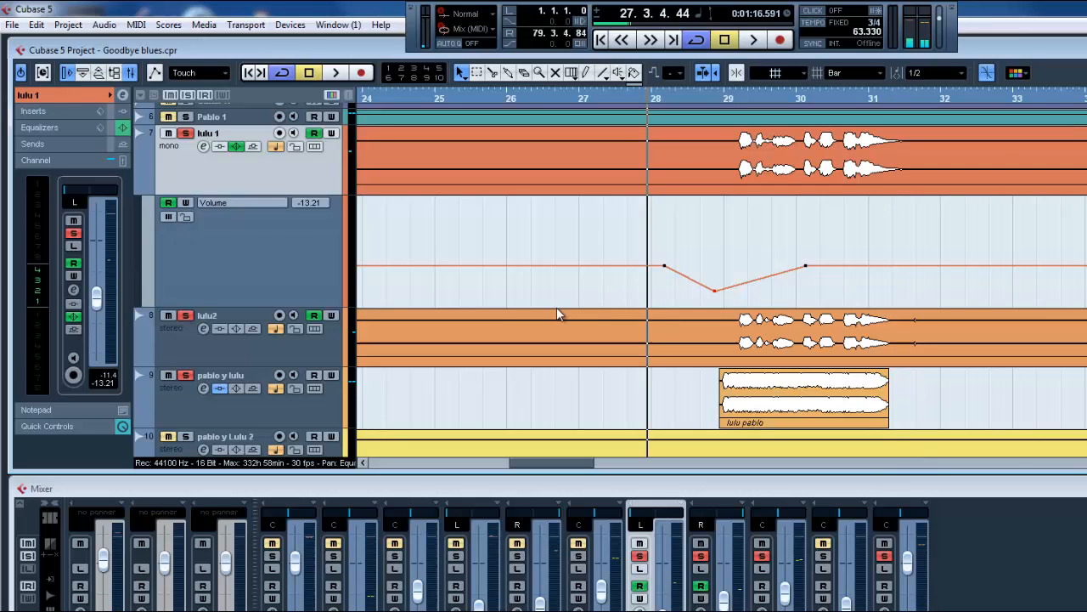
left_click(752, 40)
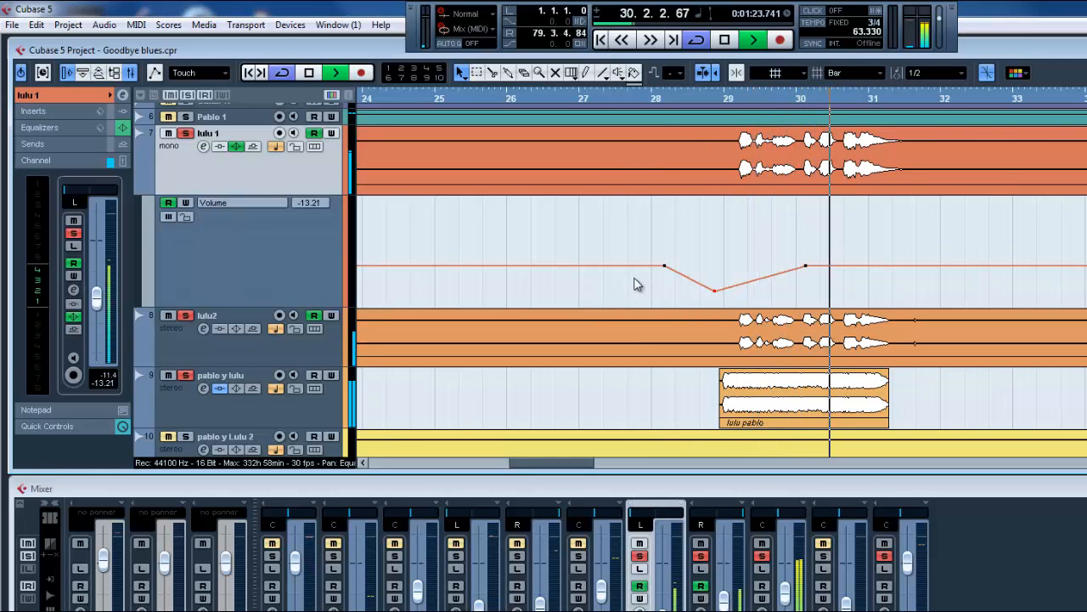
left_click(750, 39)
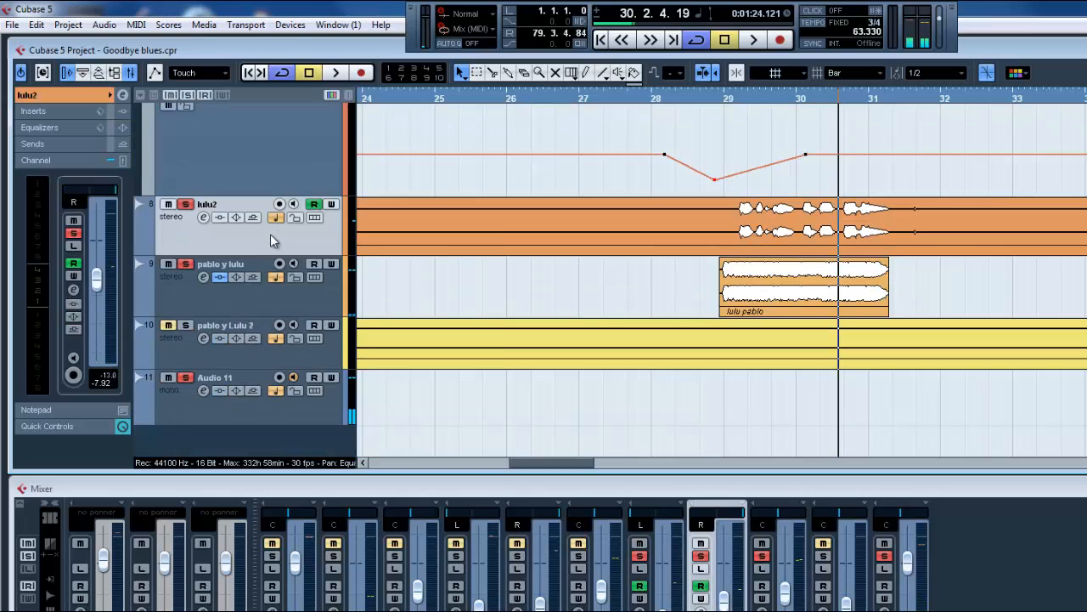
- Show lulu2's Volume automation lane and drag its middle point down into a dip
right_click(272, 242)
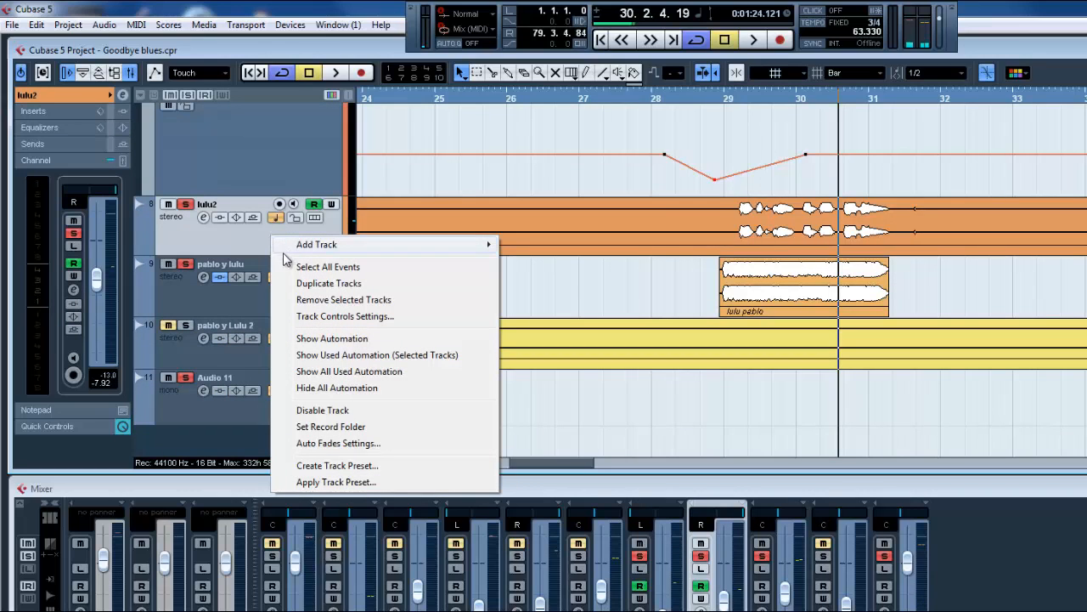
left_click(331, 338)
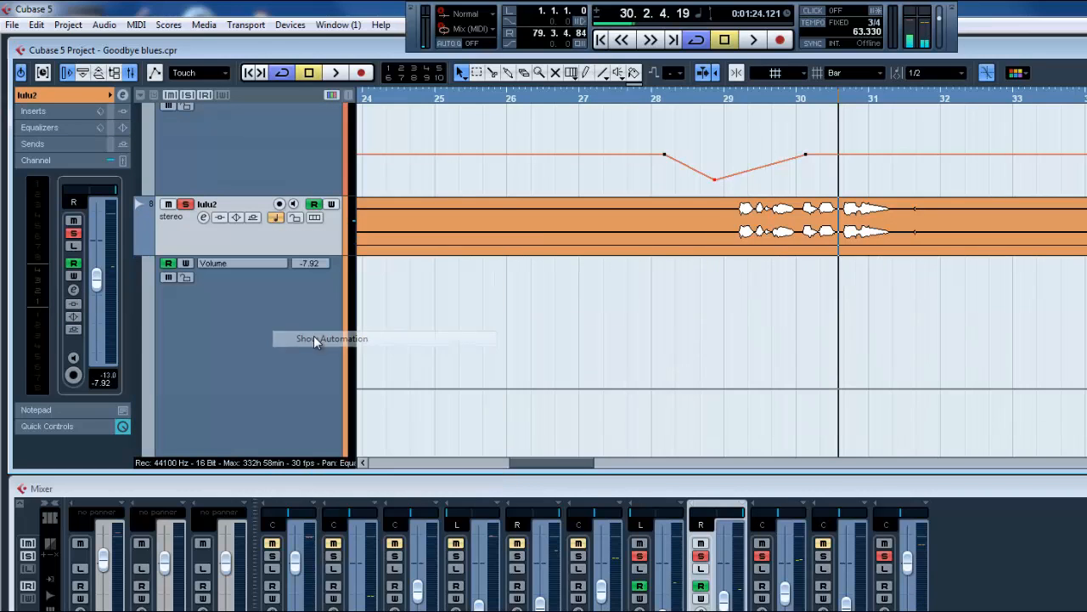
mouse_move(251, 420)
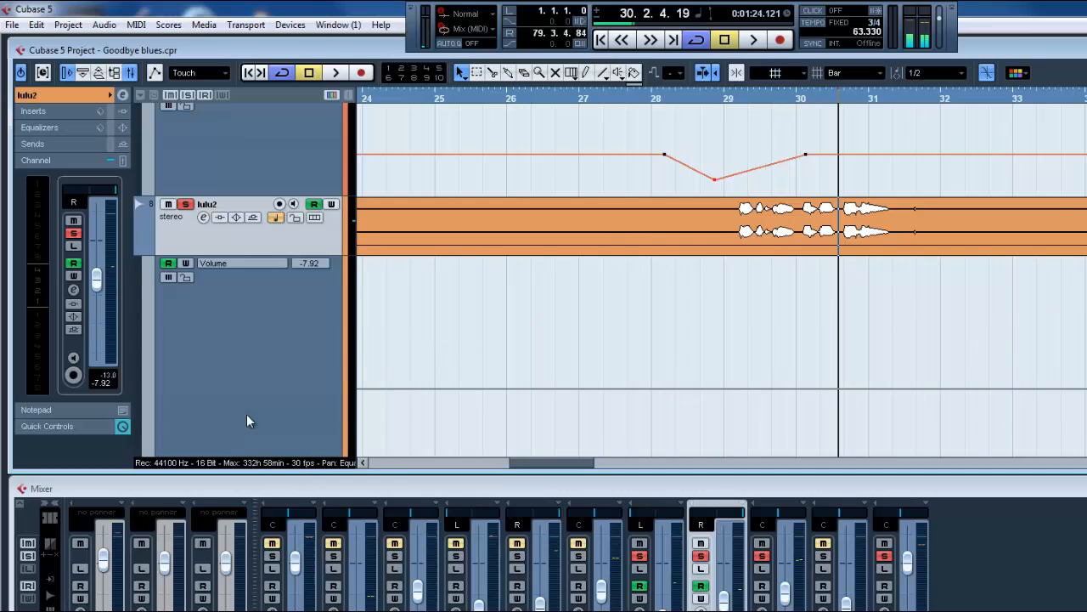
scroll("down", 3)
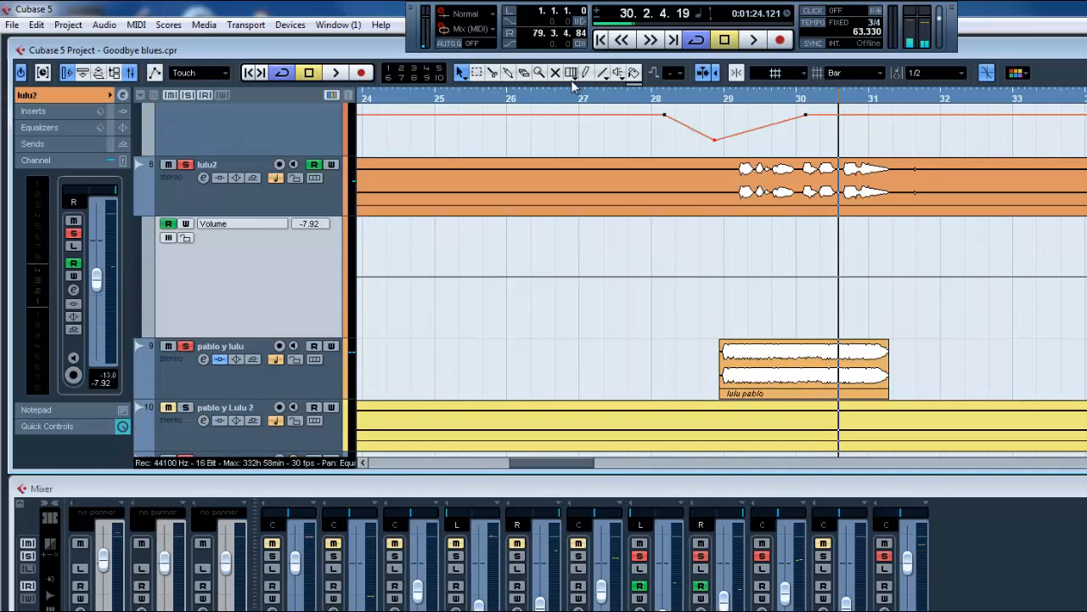
mouse_move(671, 181)
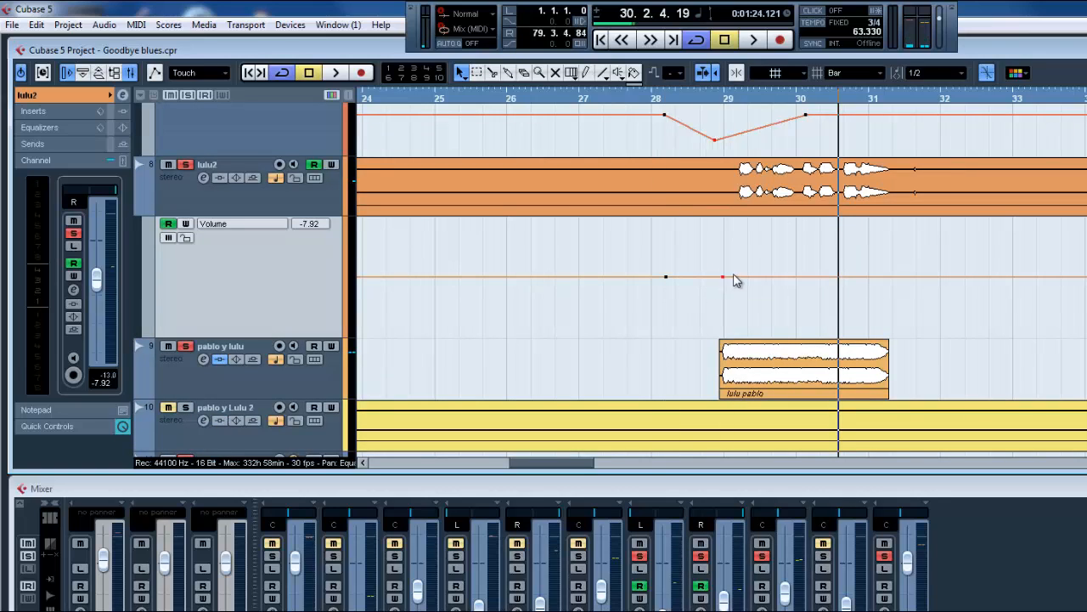
mouse_move(807, 282)
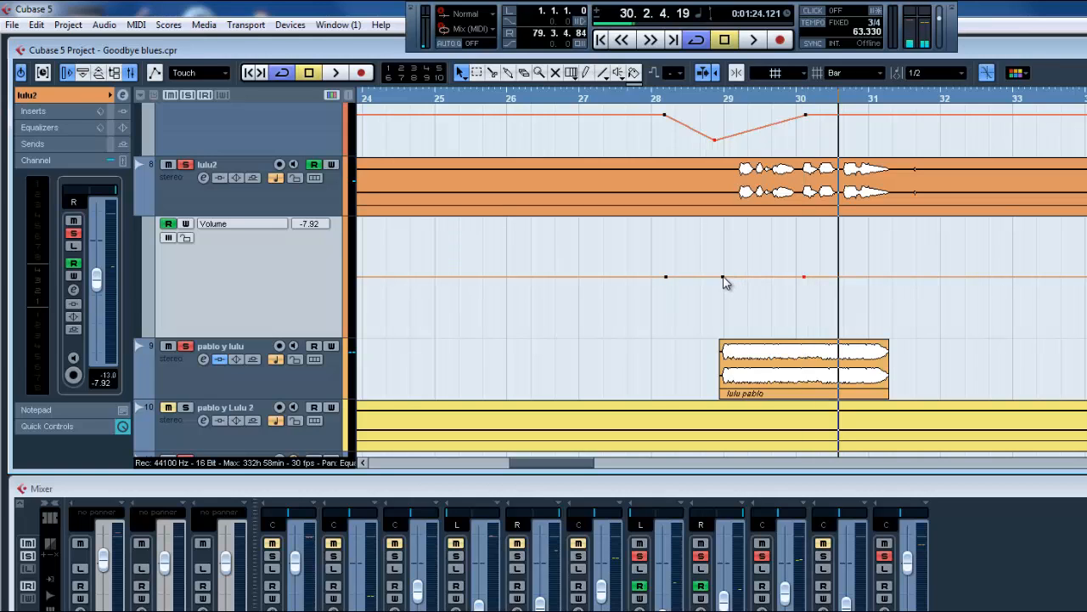
left_click_drag(726, 278, 728, 308)
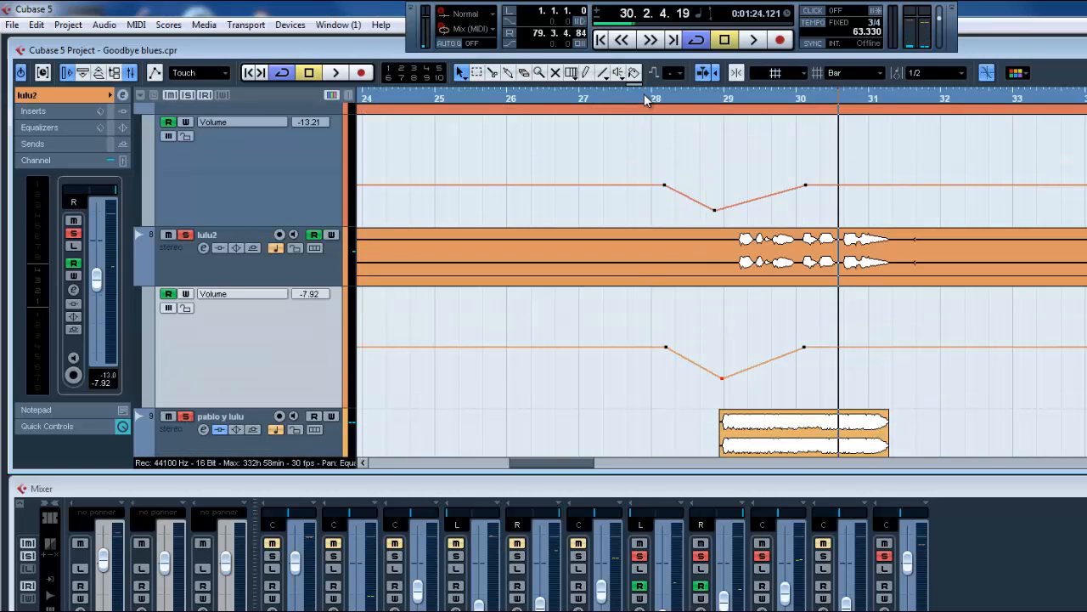
- Stop playback, scroll up to lulu 1, and open the More... parameter list
left_click(751, 40)
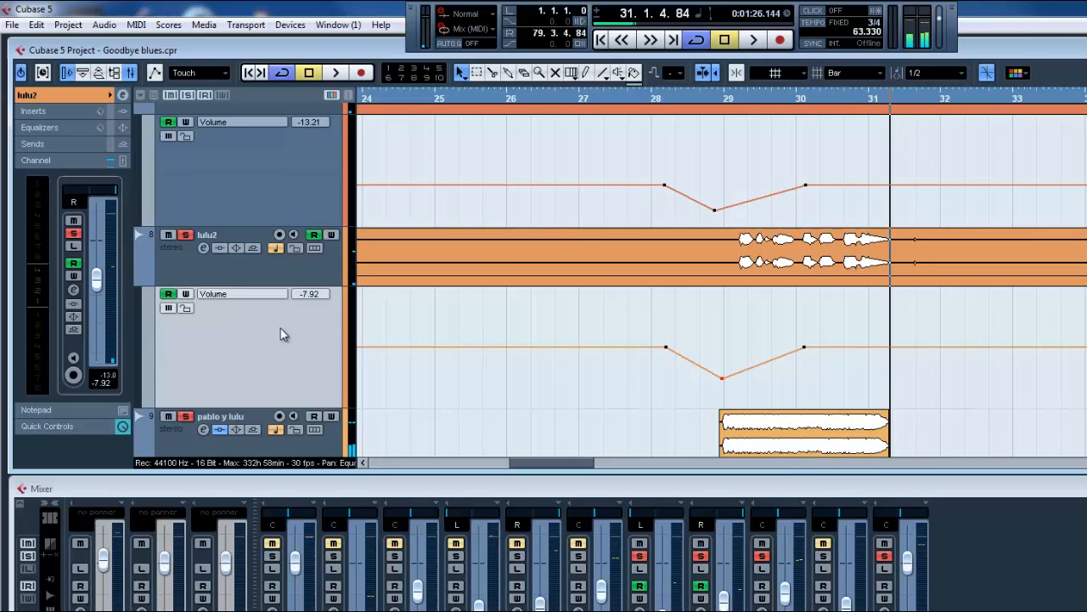
scroll("up", 3)
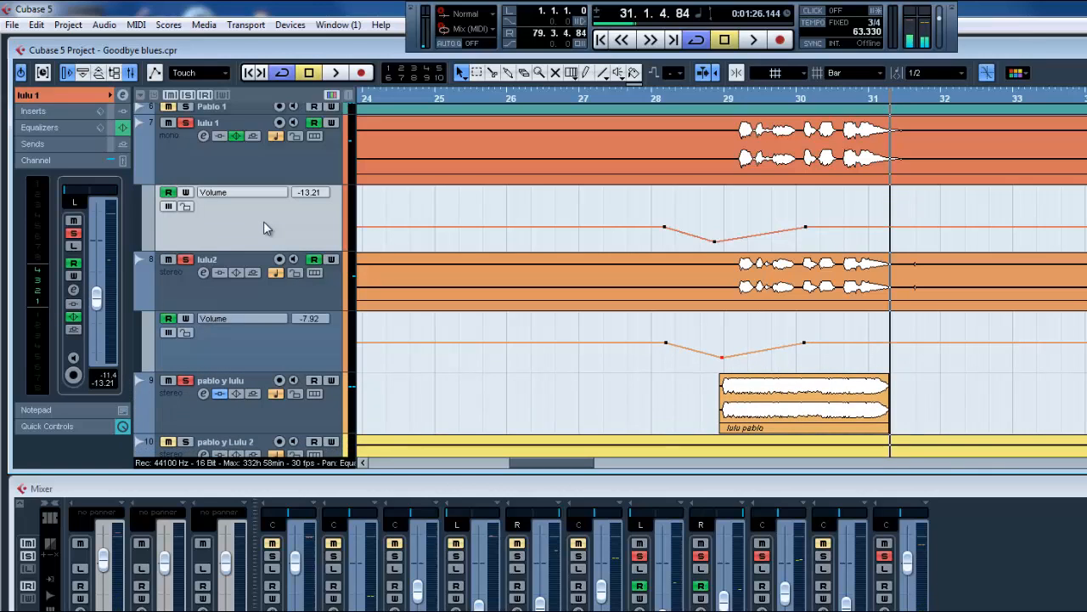
mouse_move(297, 249)
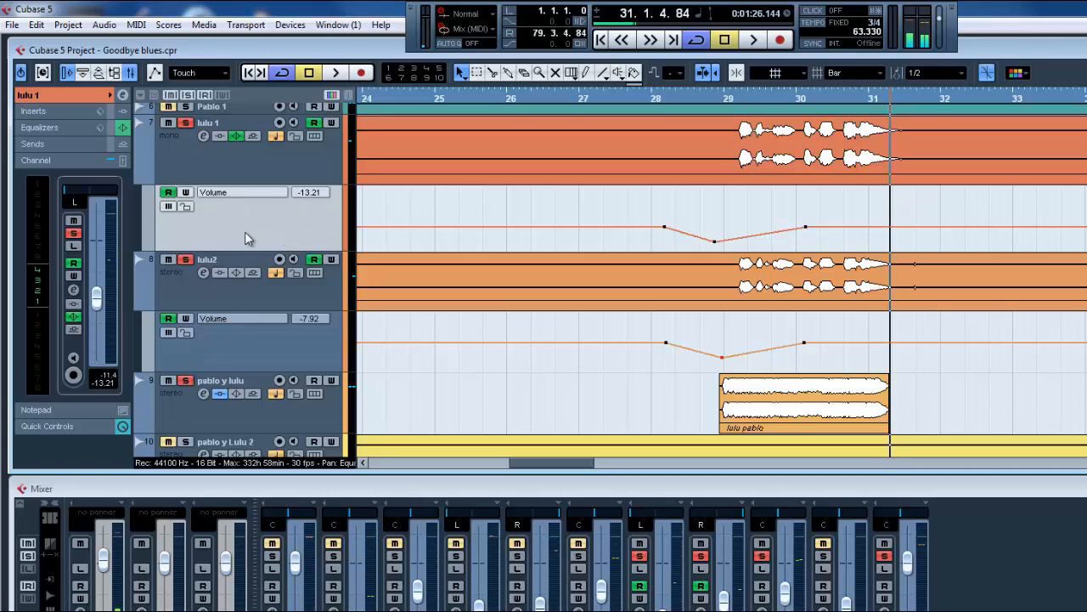
mouse_move(271, 276)
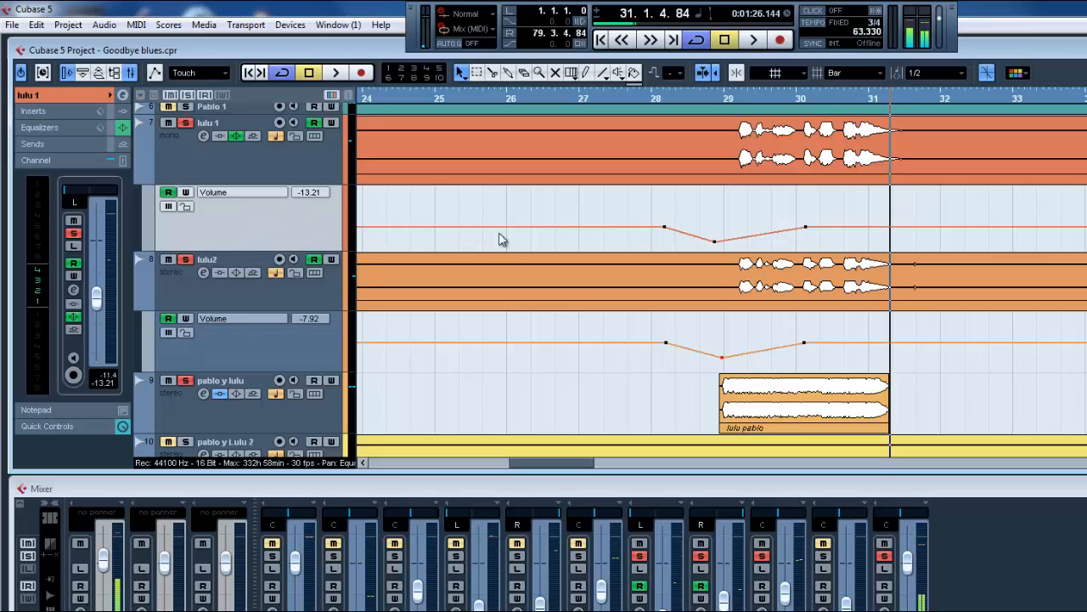
mouse_move(553, 230)
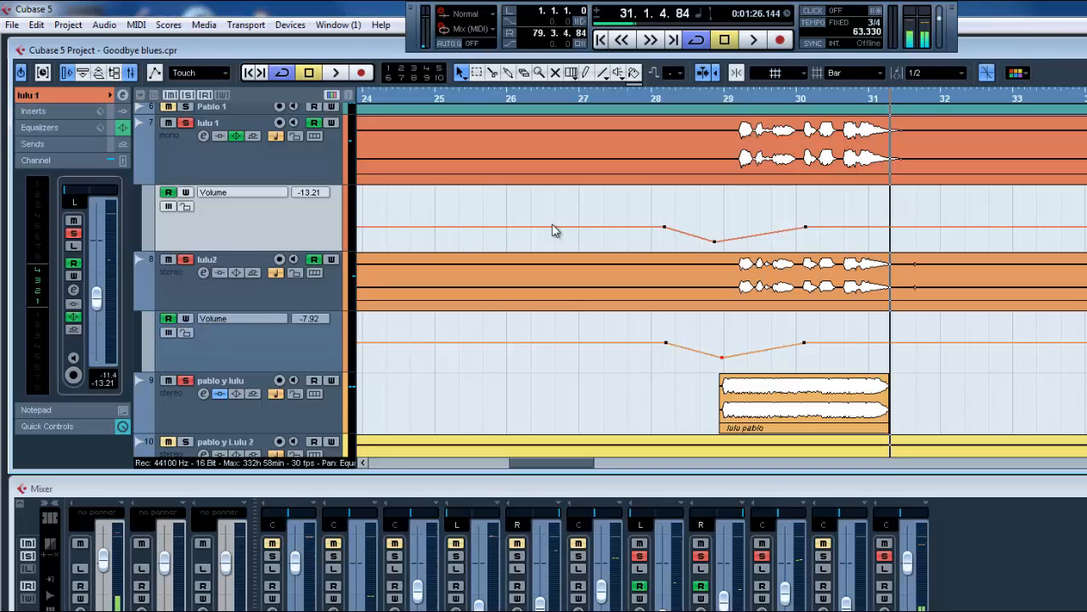
mouse_move(270, 199)
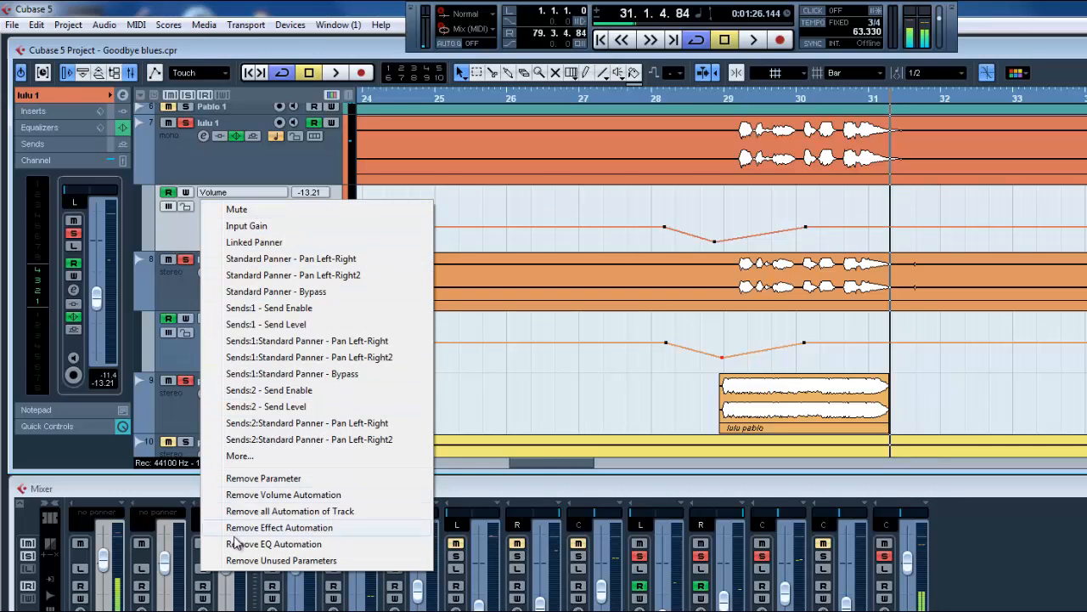
mouse_move(240, 456)
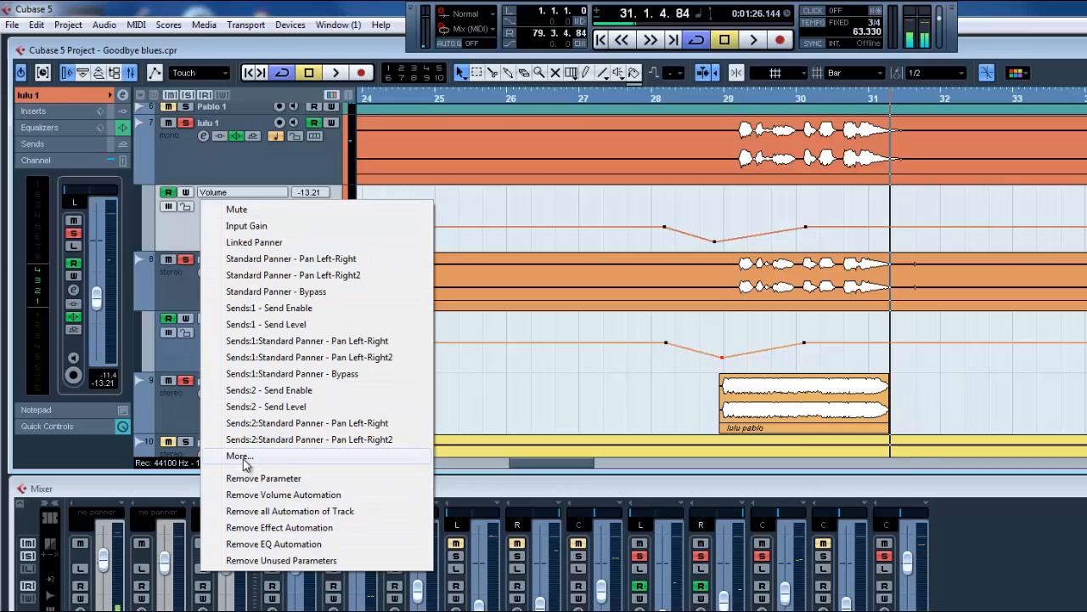
left_click(240, 455)
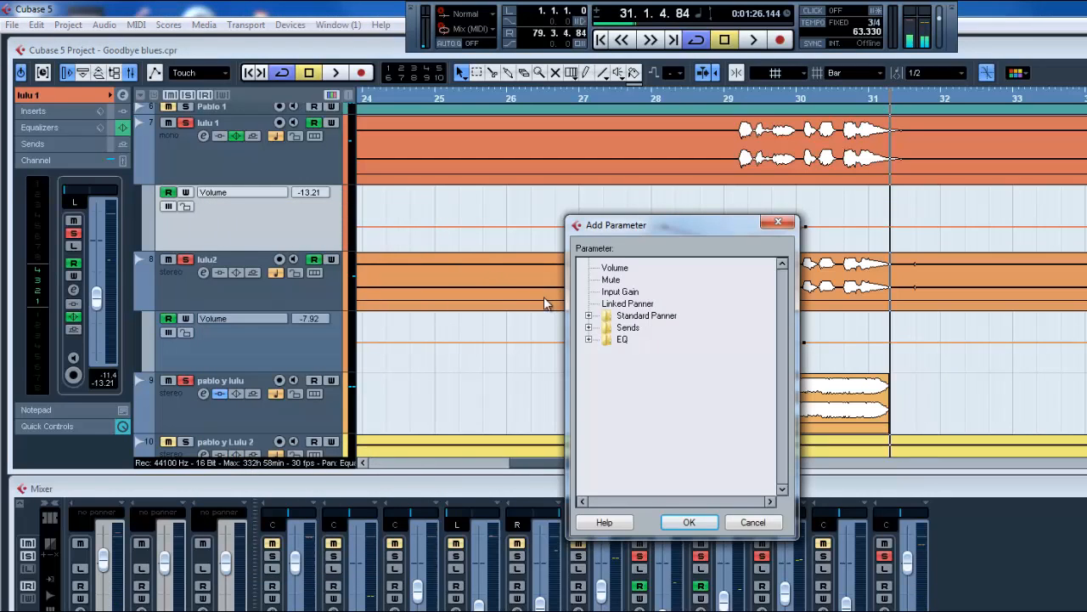
mouse_move(591, 346)
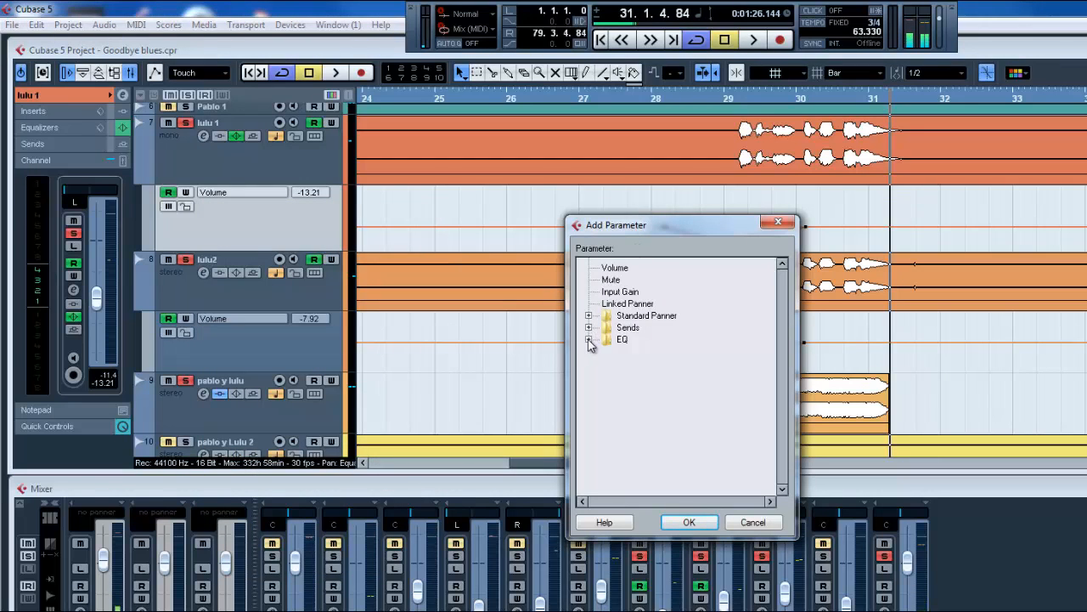
- Expand and browse the EQ parameters, then close the Add Parameter list unchanged
left_click(589, 339)
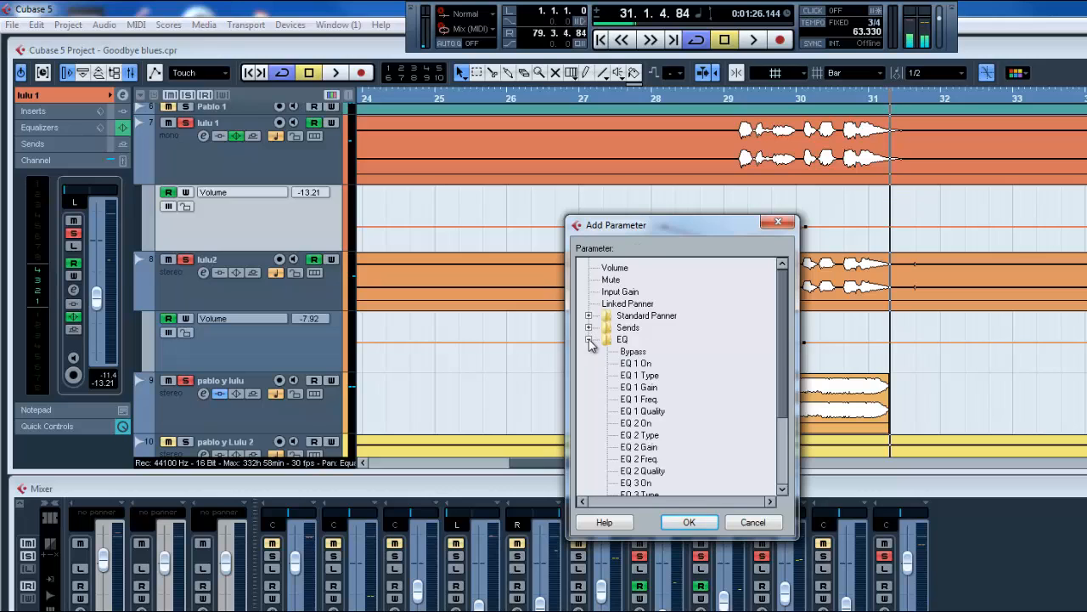
scroll("down", 3)
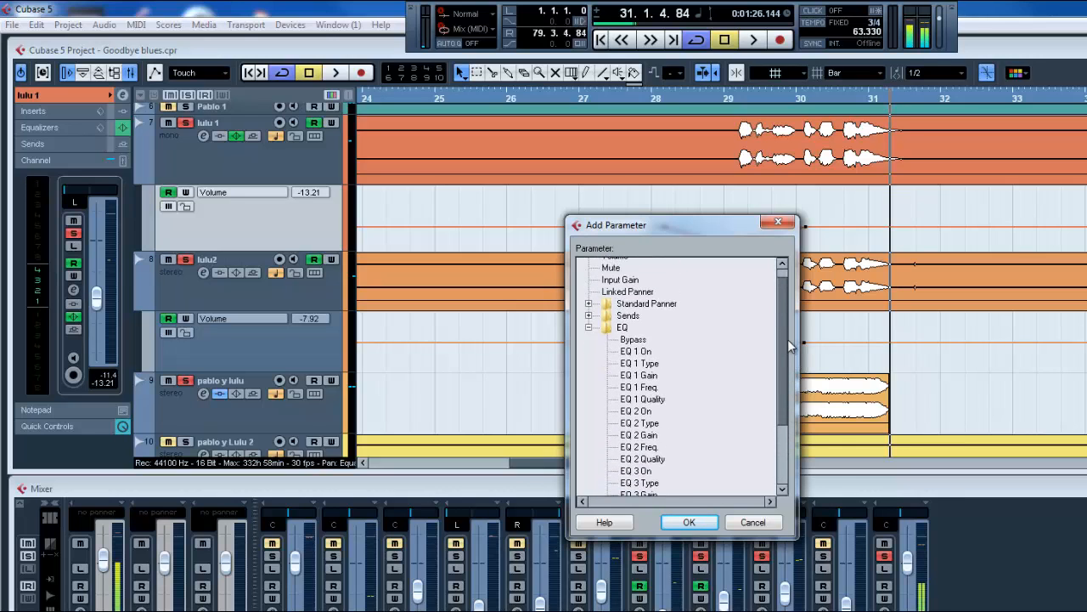
mouse_move(635, 411)
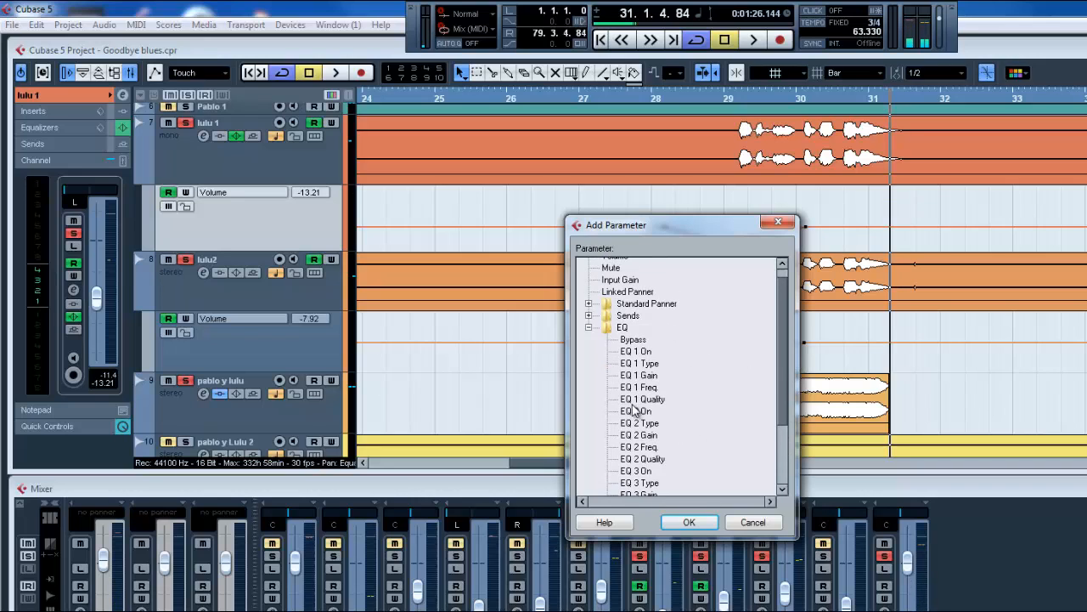
mouse_move(780, 372)
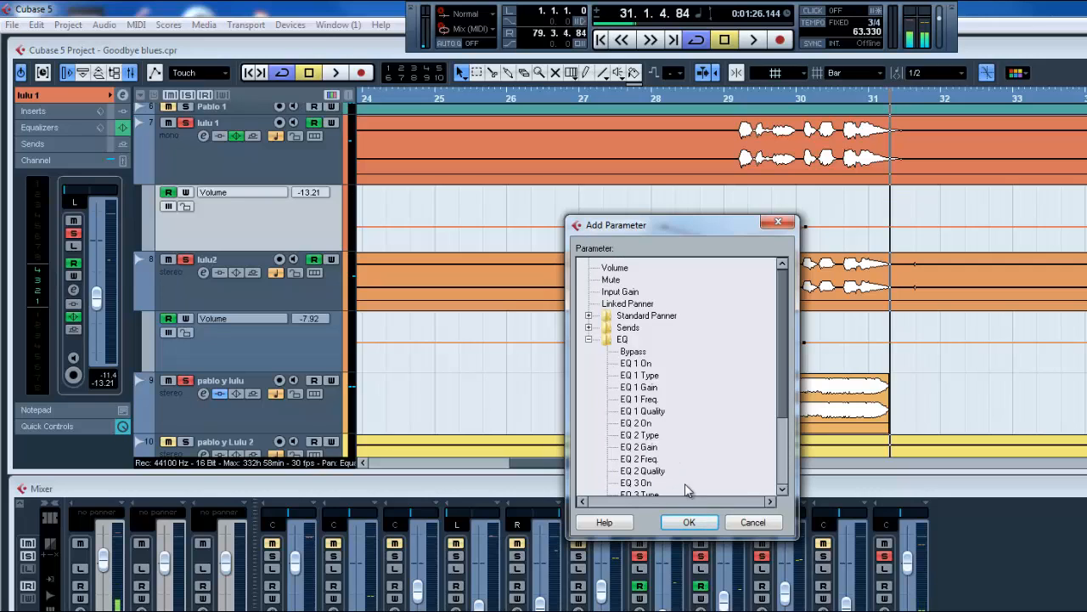
mouse_move(776, 223)
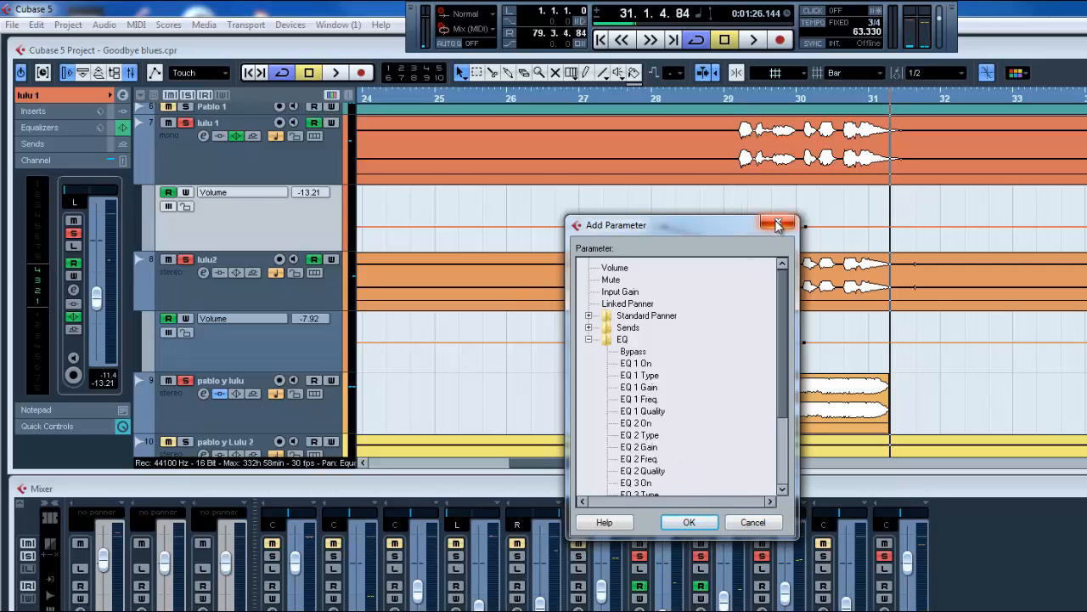
left_click(777, 225)
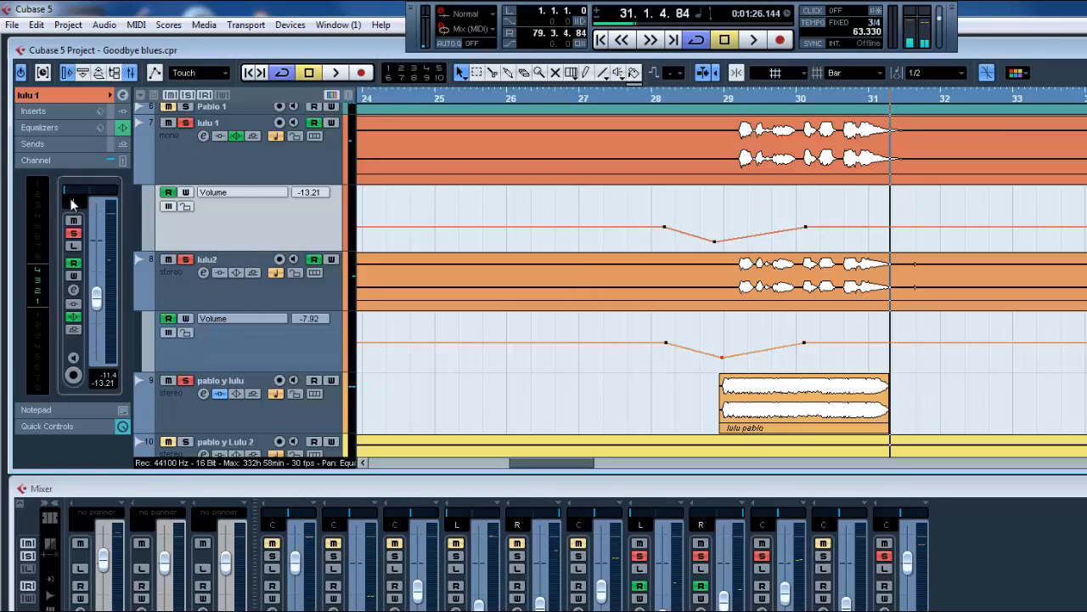
mouse_move(67, 148)
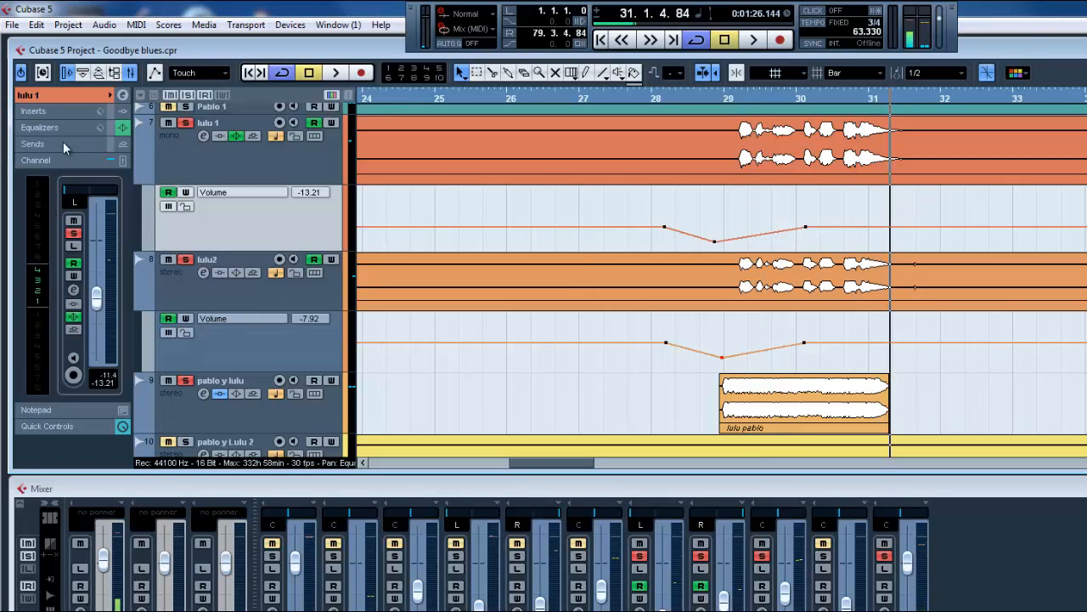
mouse_move(74, 291)
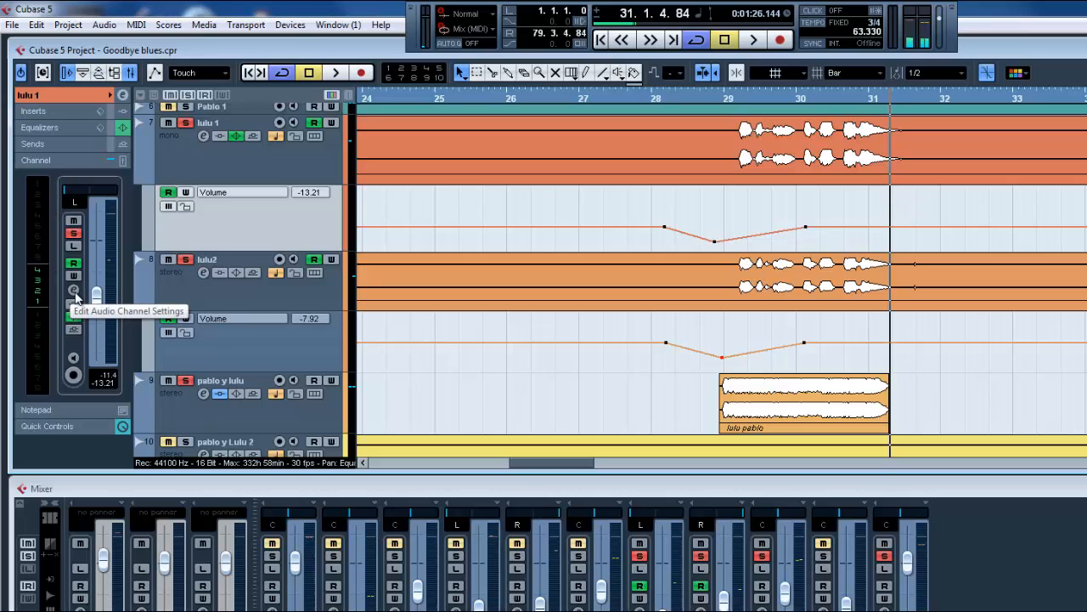
- Open lulu 1's VST Audio Channel Settings window and drag it further left
left_click(73, 290)
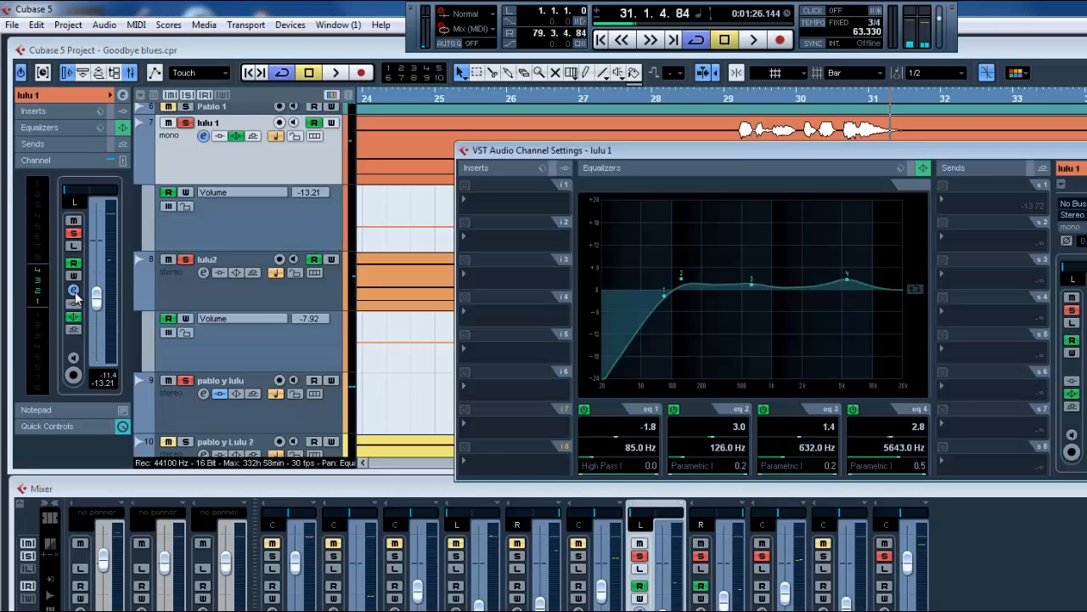
left_click_drag(542, 150, 399, 126)
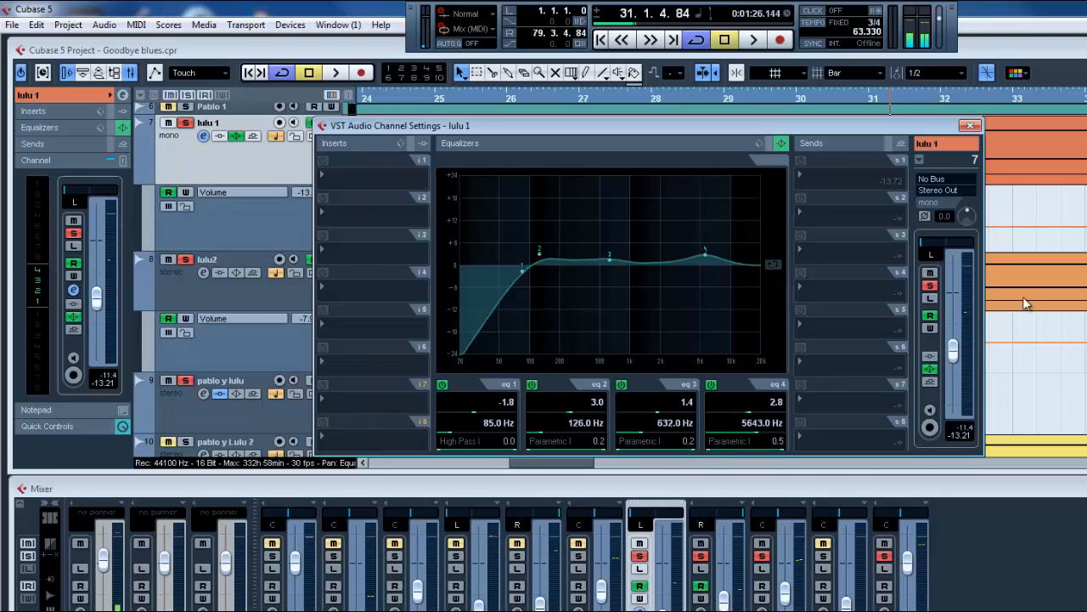
mouse_move(828, 210)
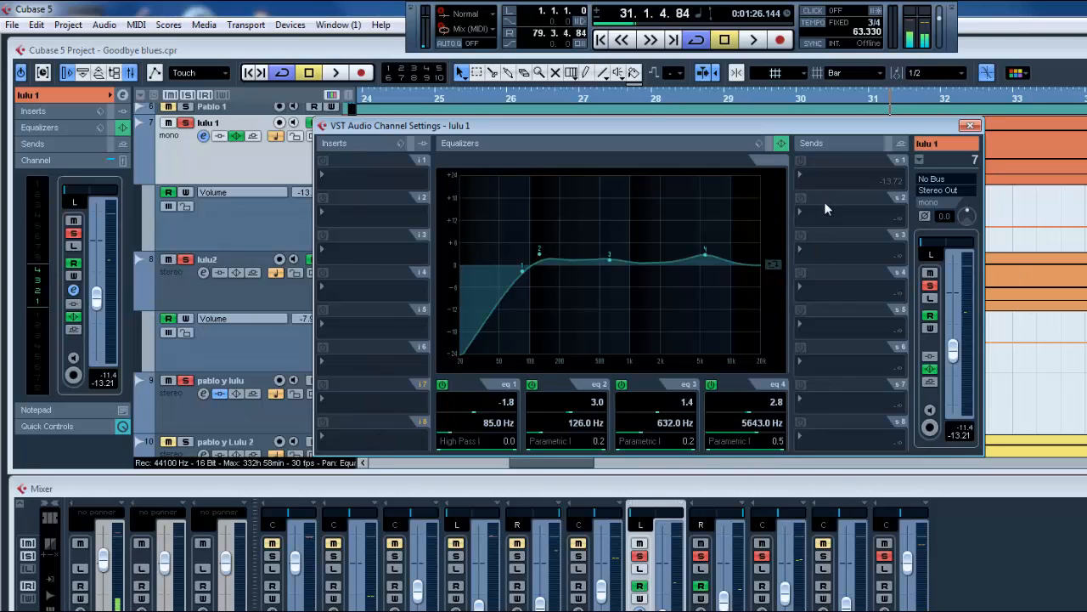
mouse_move(947, 429)
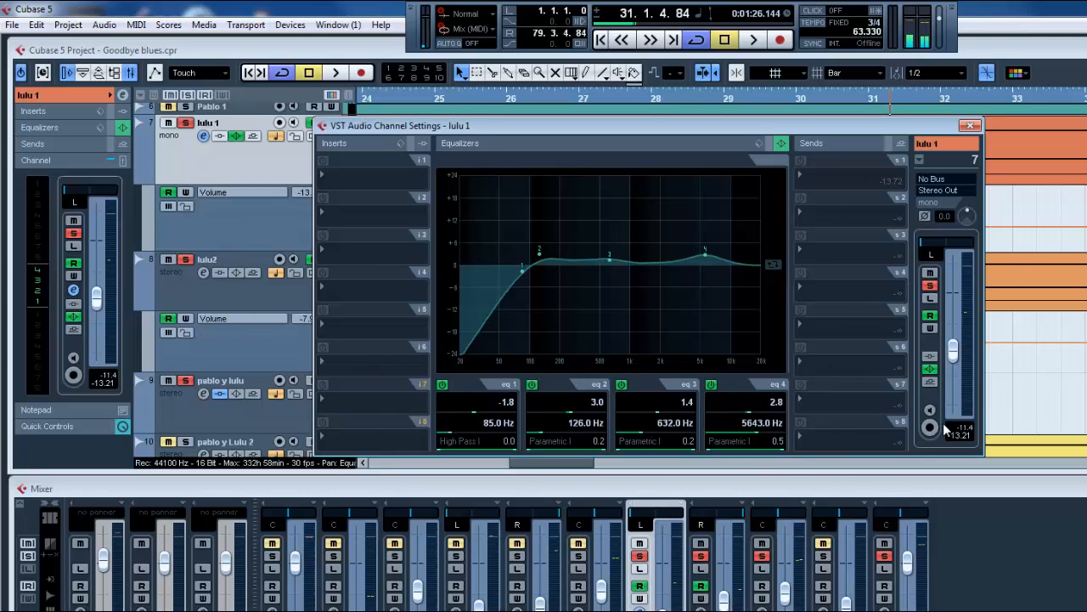
mouse_move(803, 434)
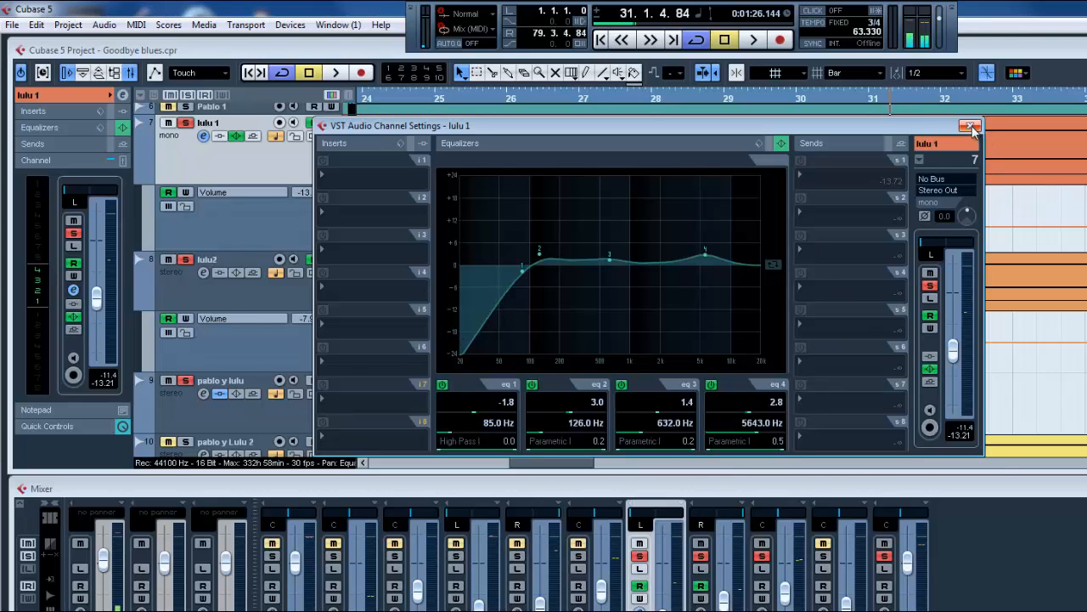
- Close the channel settings window and move the project cursor to bar 27, beat 2
left_click(972, 126)
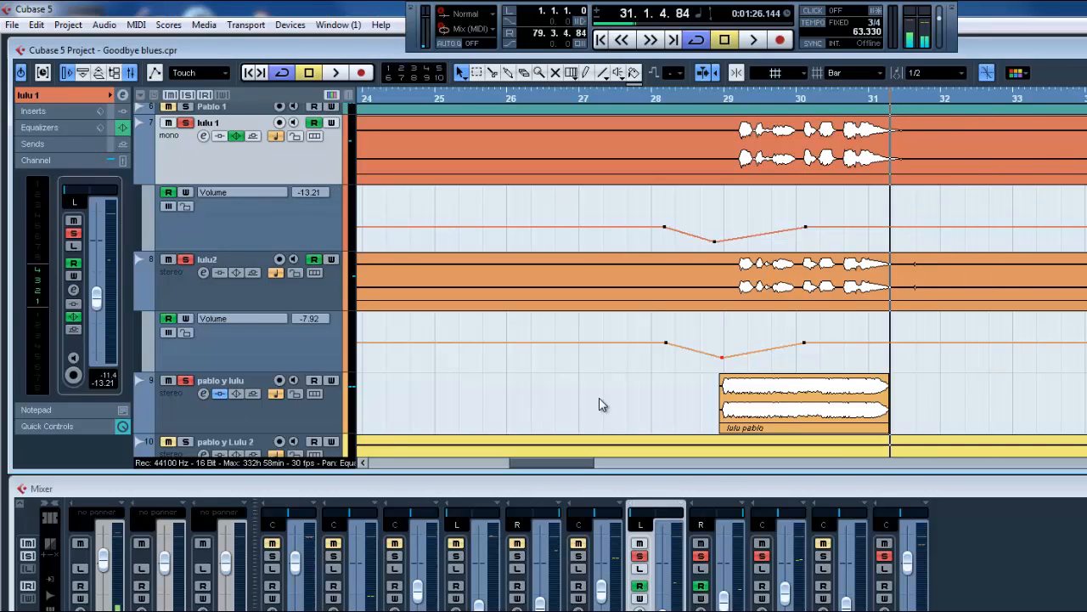
mouse_move(621, 105)
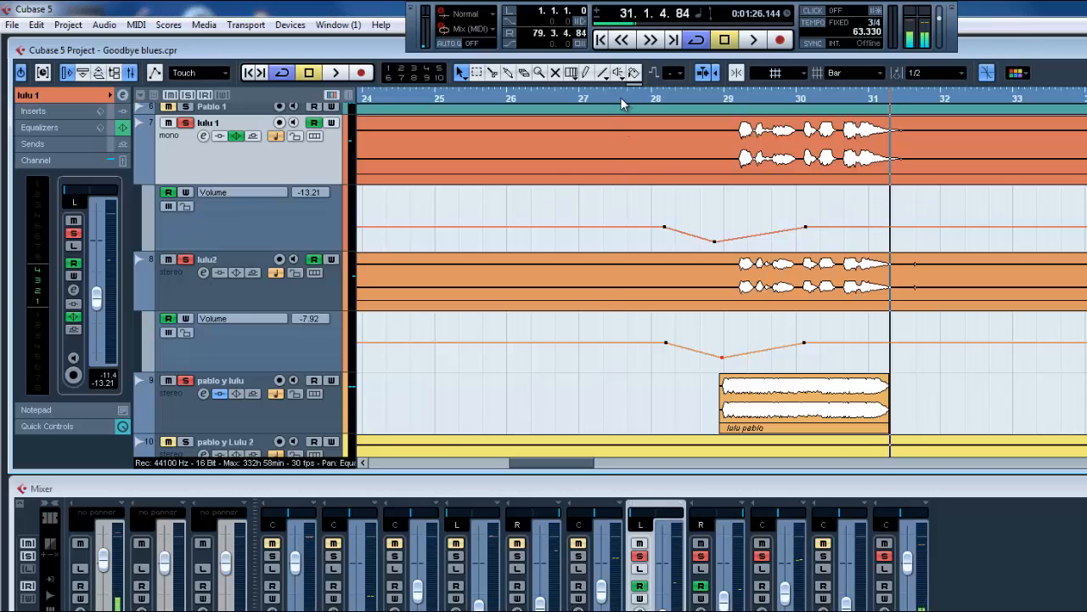
left_click(621, 99)
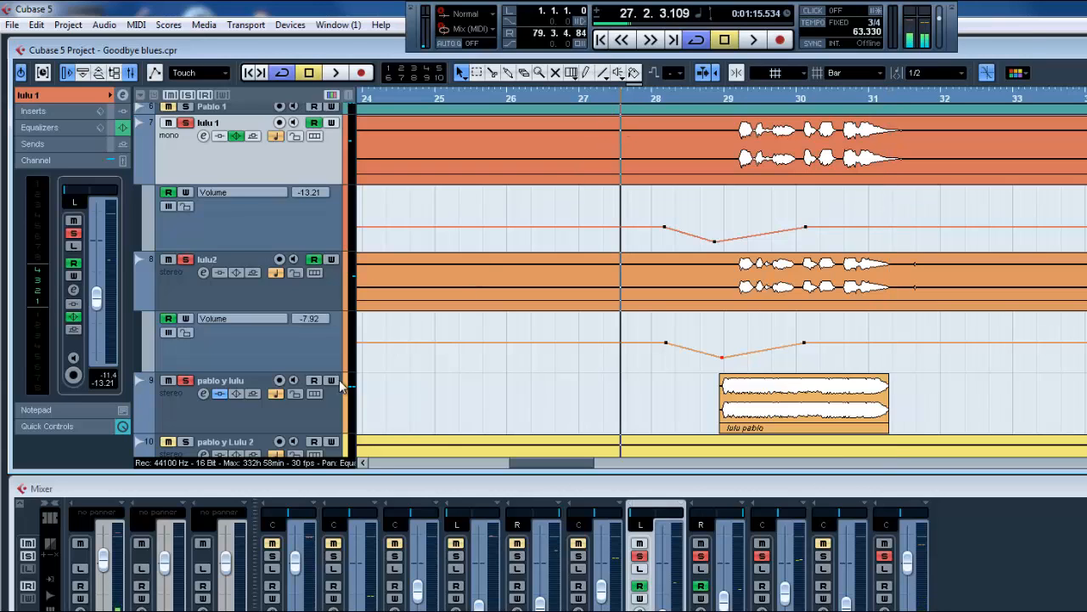
mouse_move(314, 274)
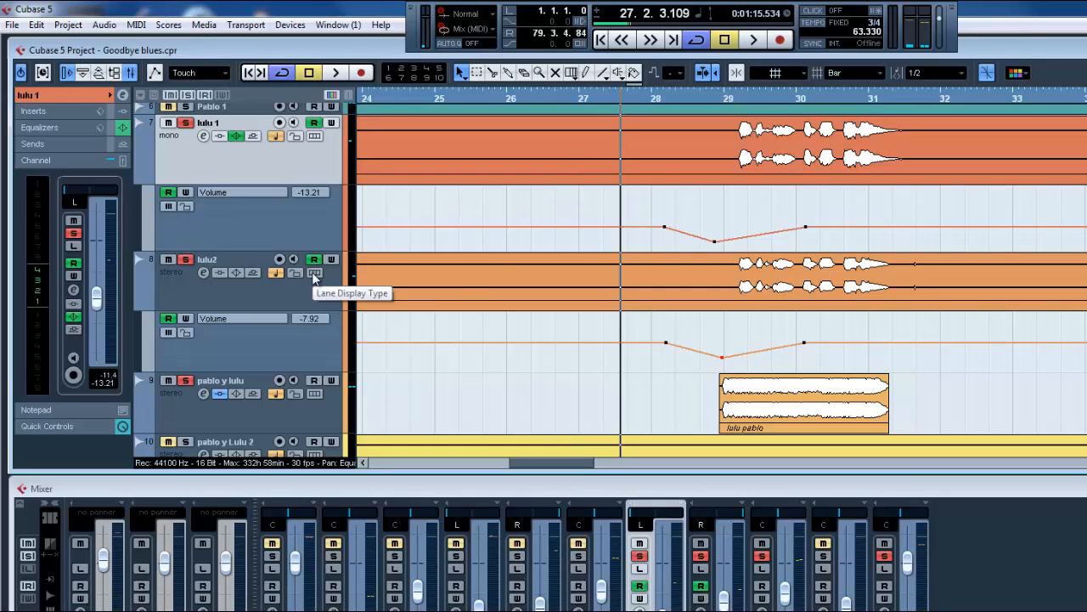
mouse_move(307, 285)
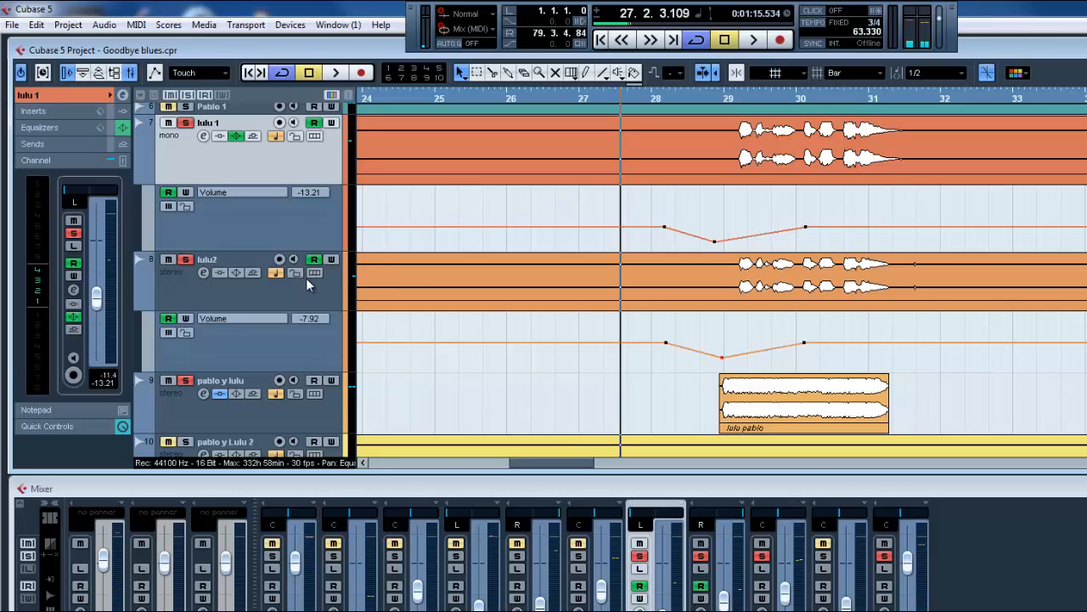
mouse_move(300, 310)
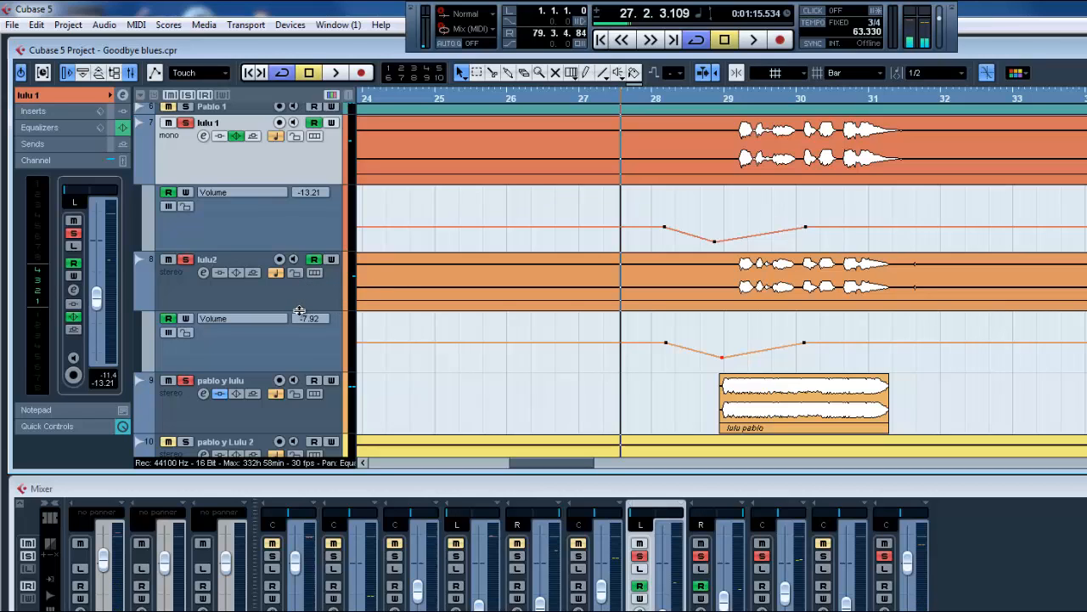
mouse_move(338, 285)
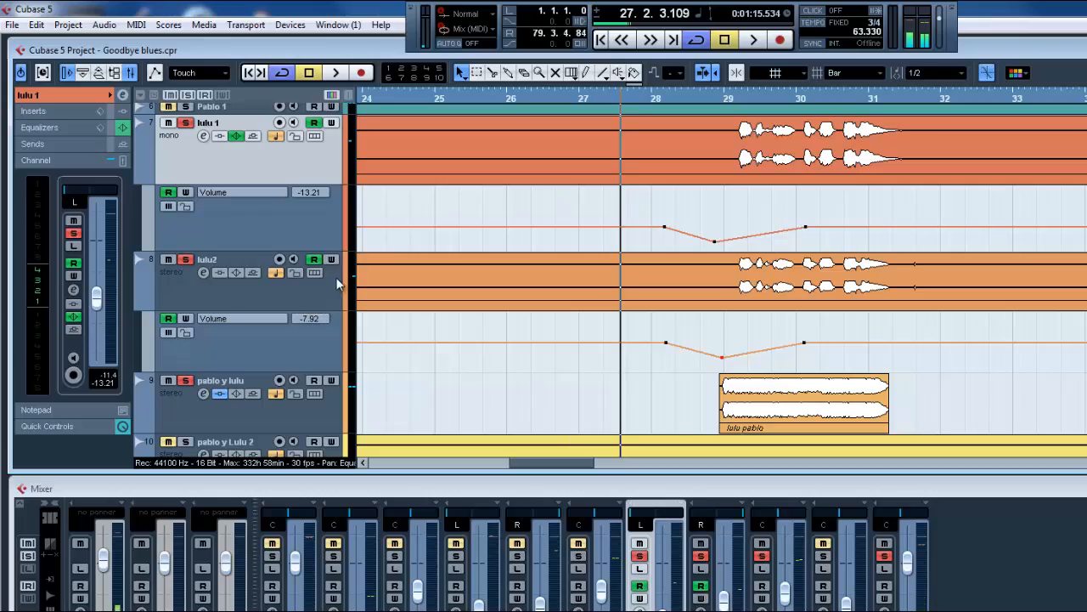